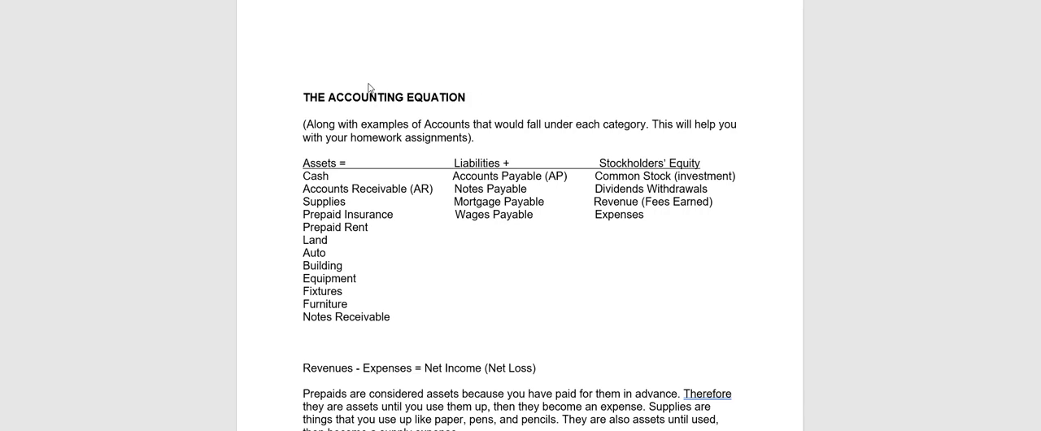
mouse_move(462, 108)
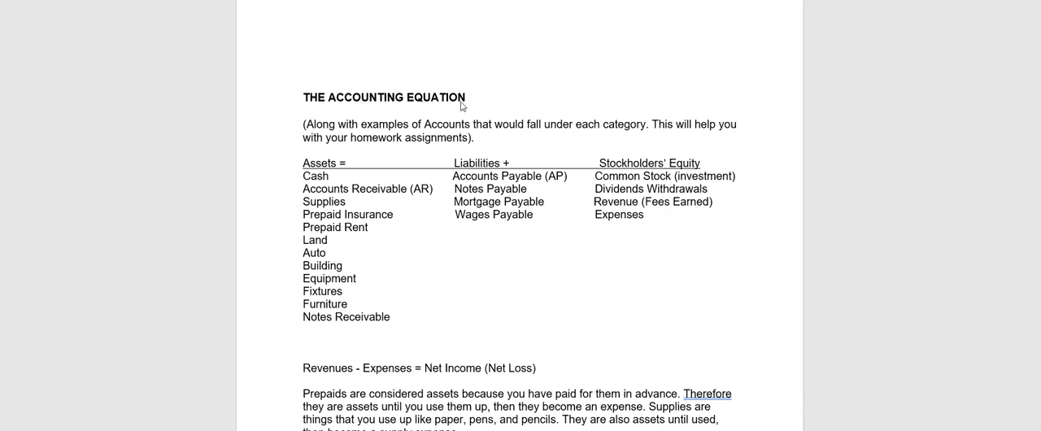
mouse_move(368, 171)
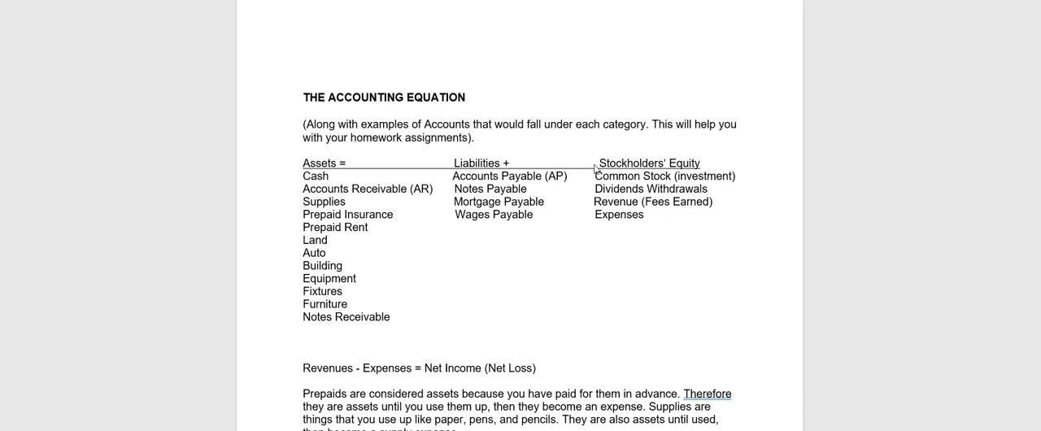
mouse_move(517, 257)
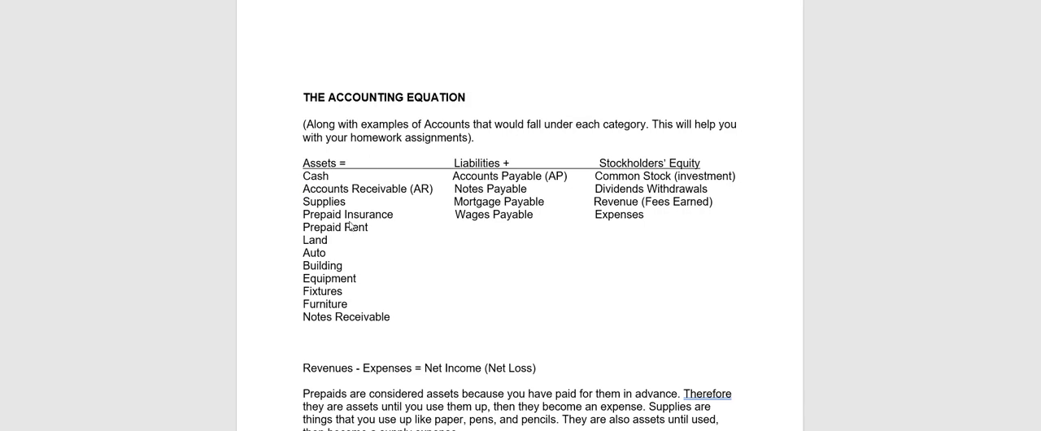
mouse_move(351, 313)
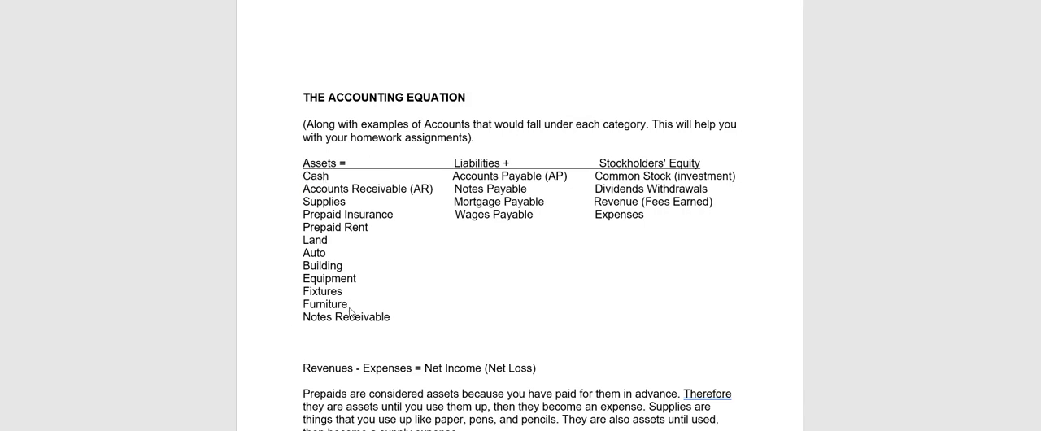
mouse_move(335, 188)
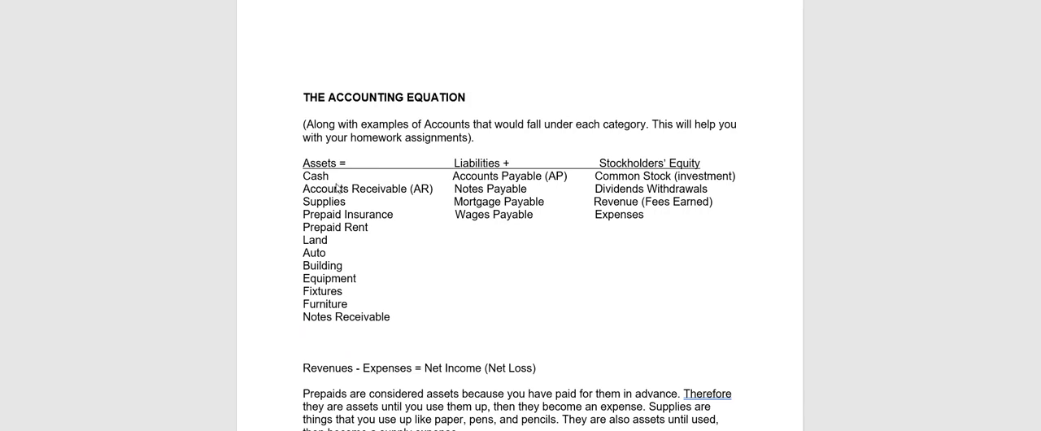
mouse_move(416, 198)
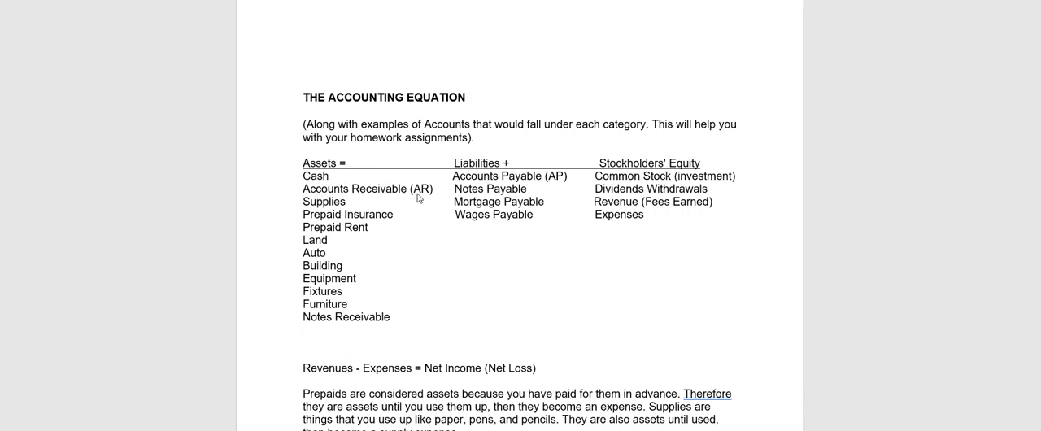
mouse_move(420, 202)
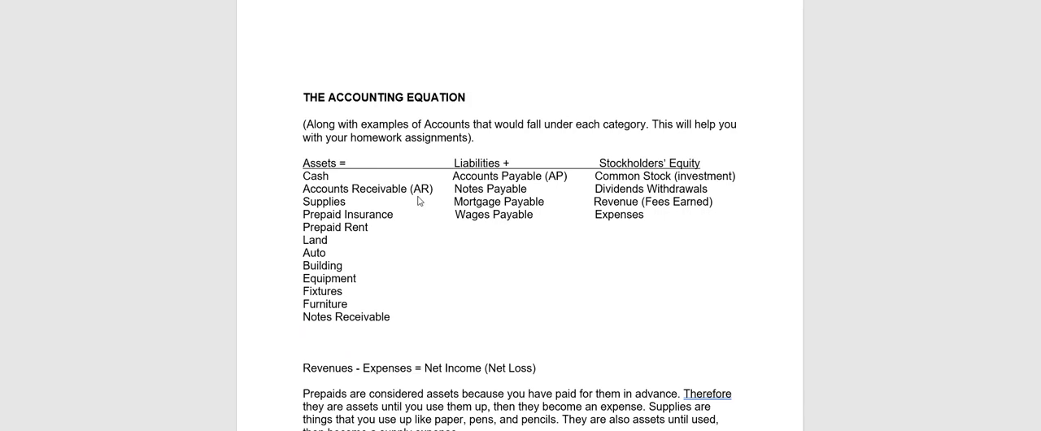
mouse_move(506, 176)
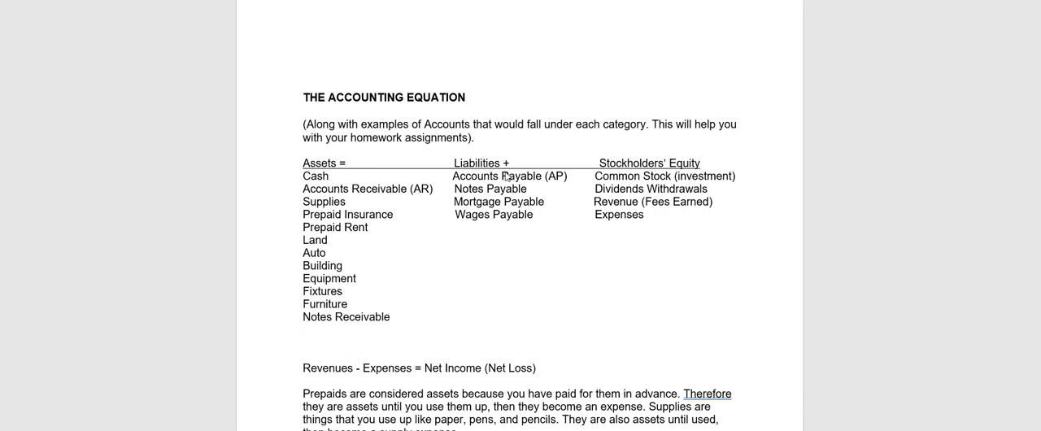
mouse_move(508, 198)
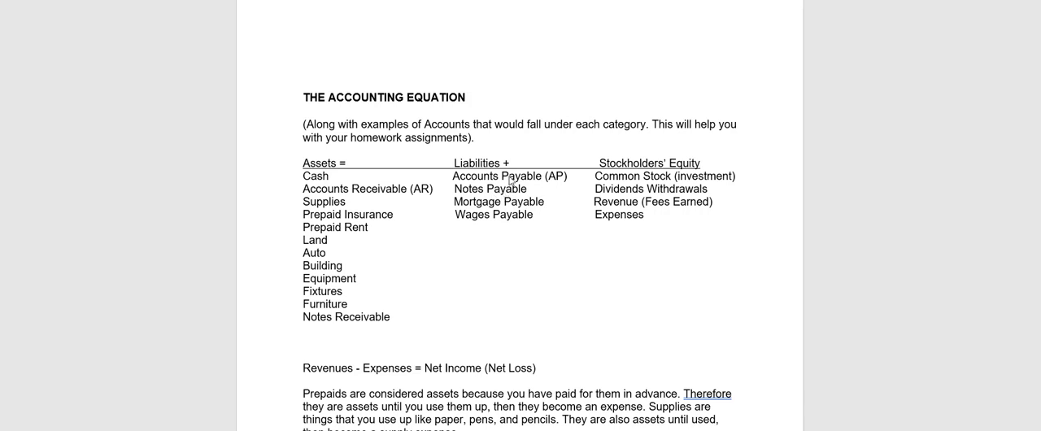
mouse_move(514, 195)
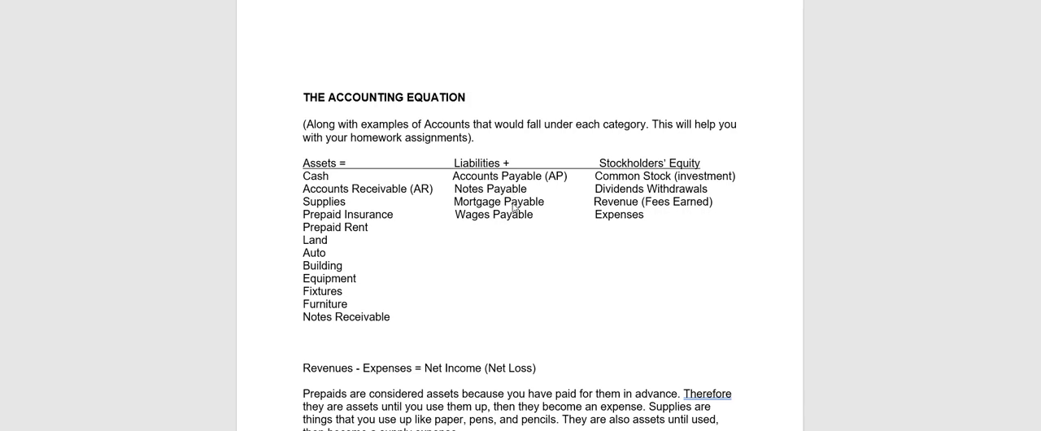
mouse_move(516, 224)
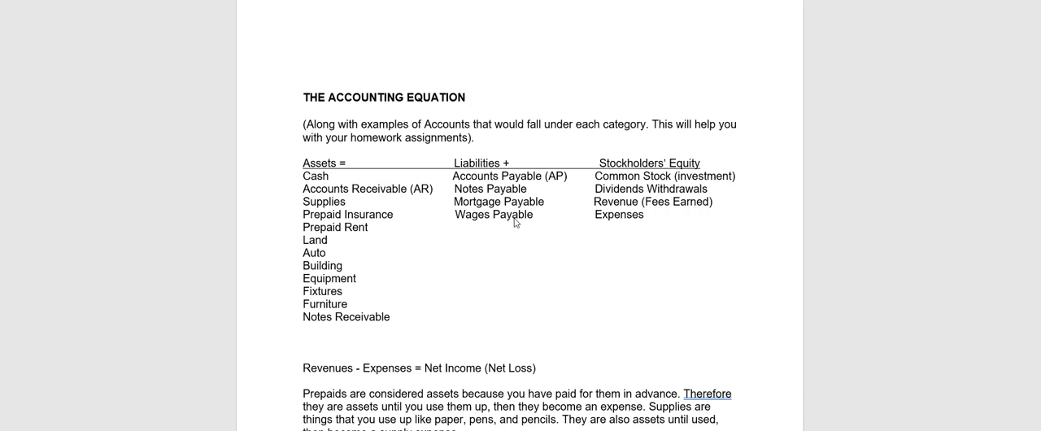
mouse_move(517, 205)
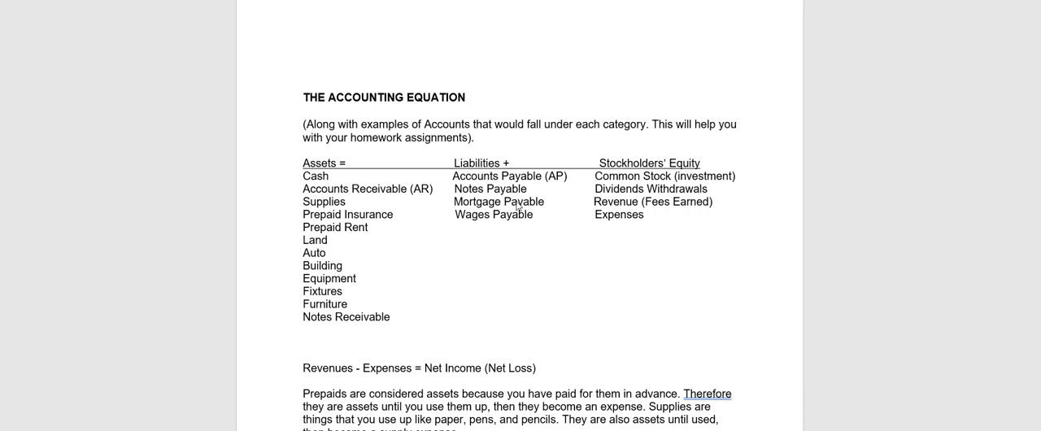
mouse_move(560, 205)
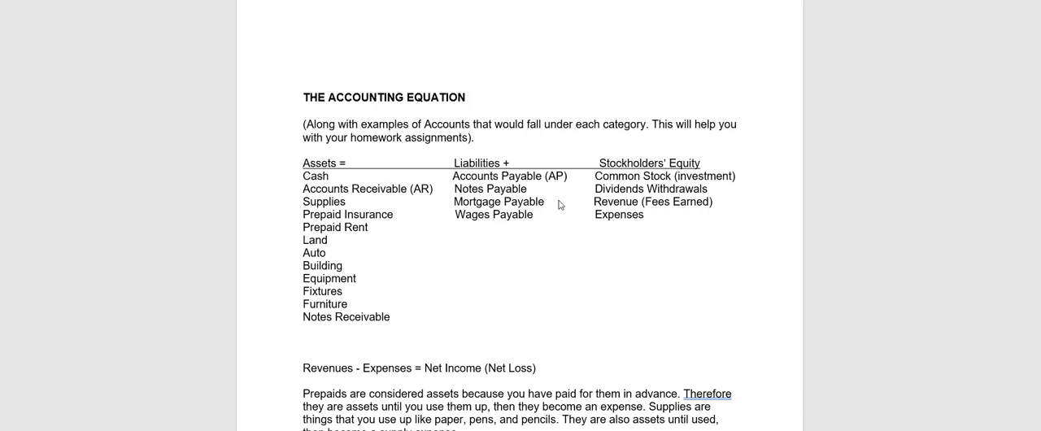
mouse_move(690, 166)
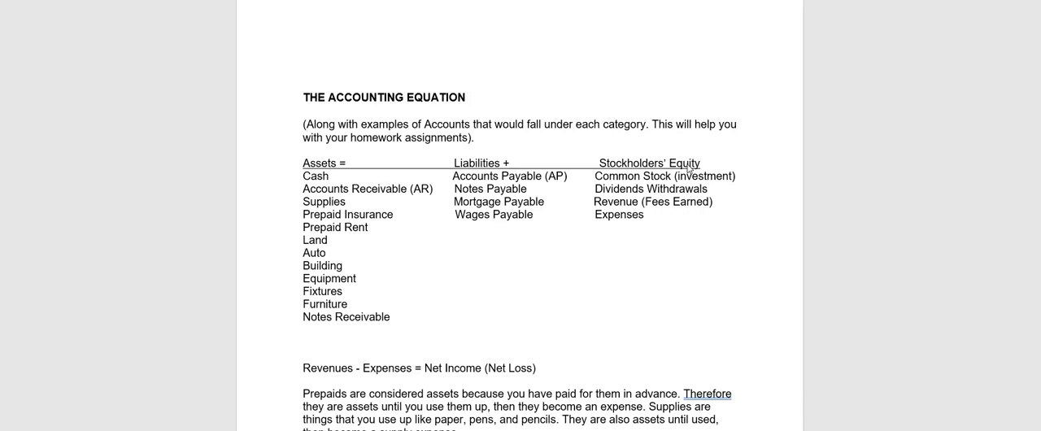
mouse_move(682, 171)
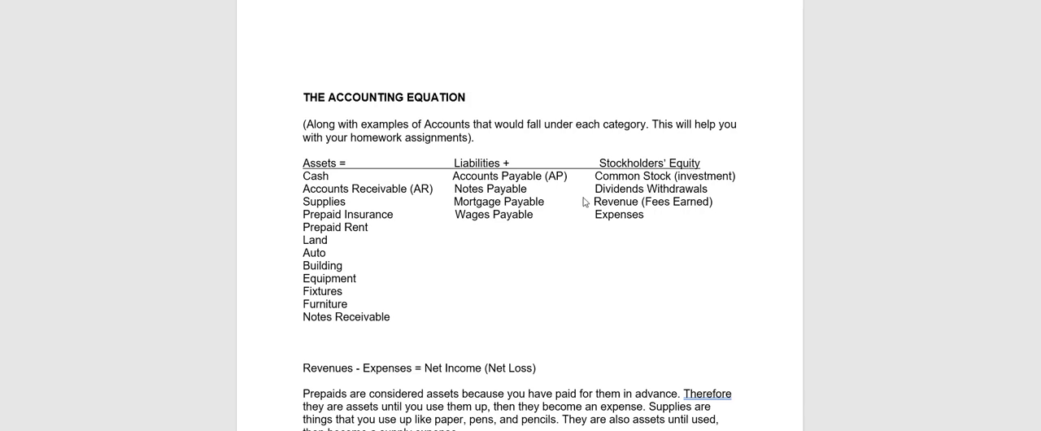
mouse_move(683, 253)
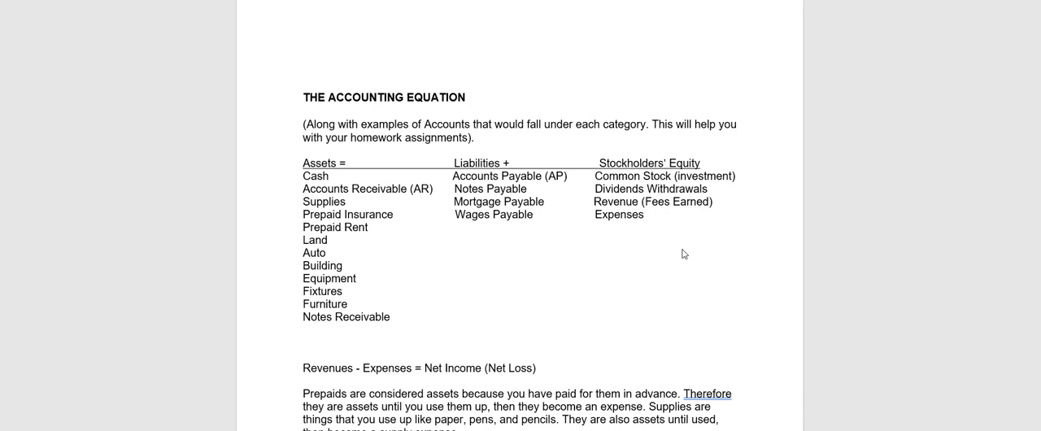
mouse_move(667, 196)
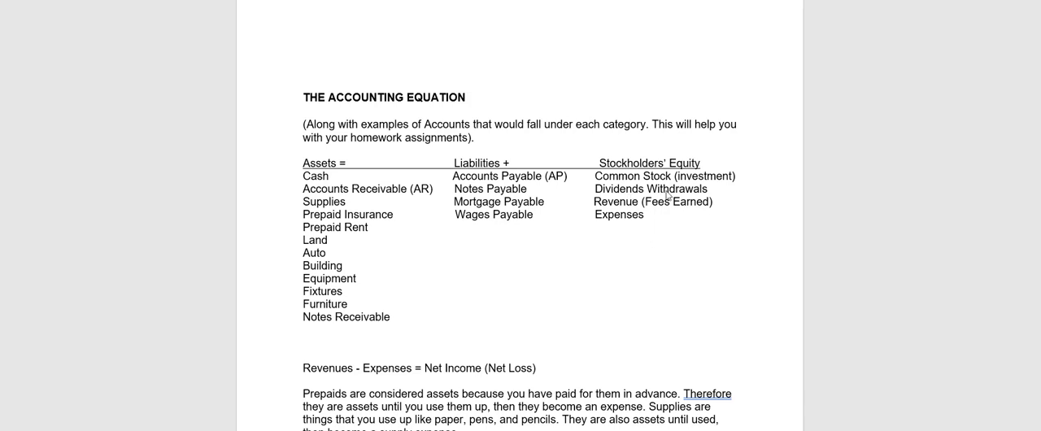
mouse_move(663, 228)
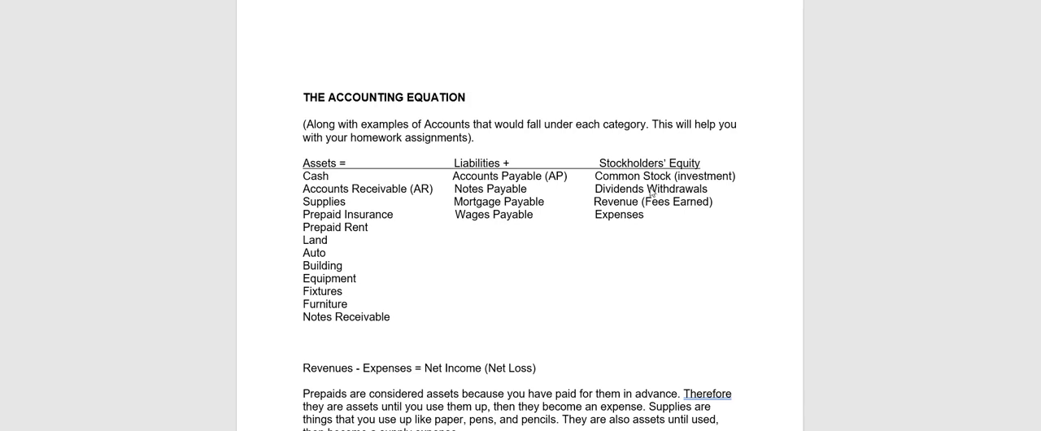
mouse_move(651, 183)
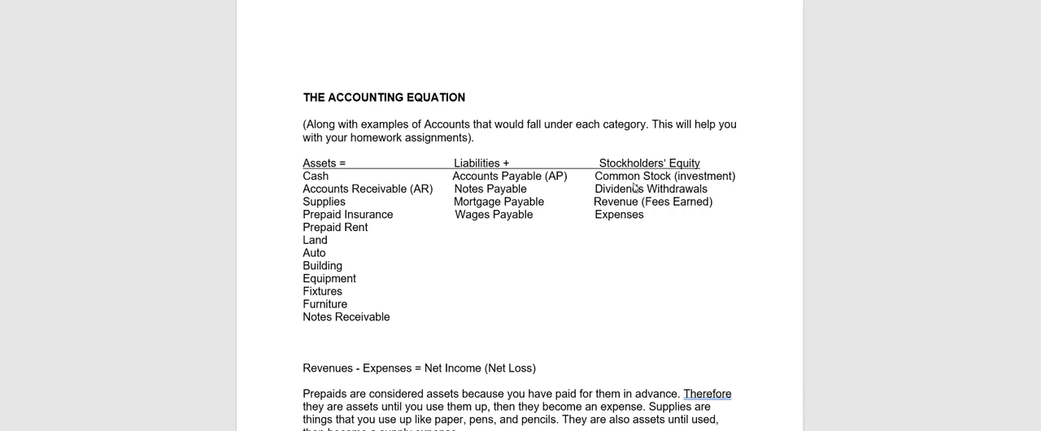
mouse_move(631, 194)
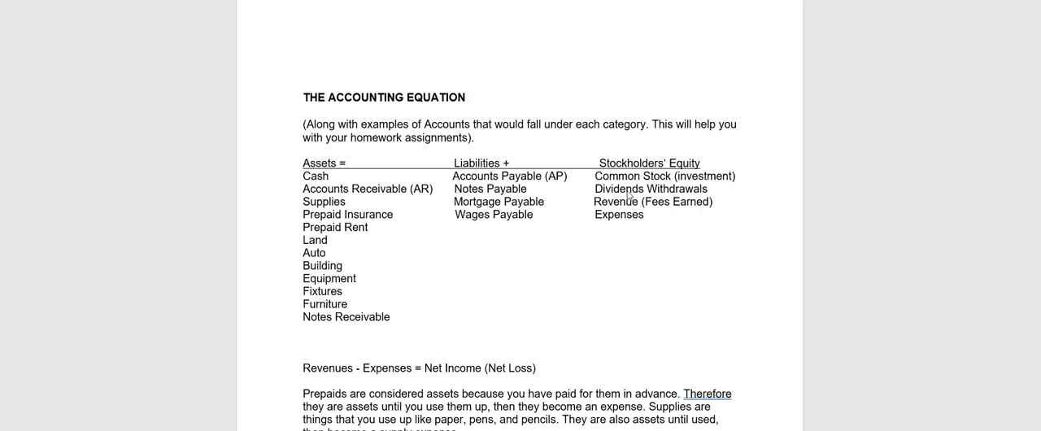
mouse_move(625, 211)
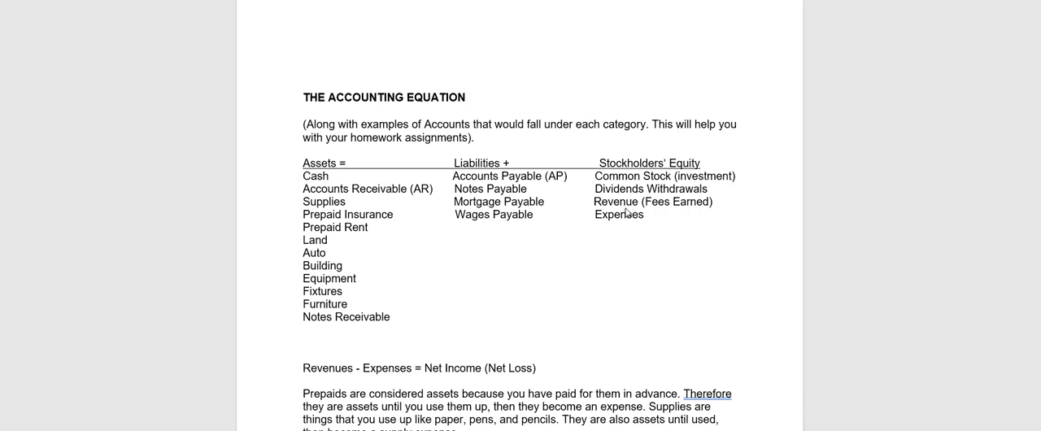
mouse_move(625, 215)
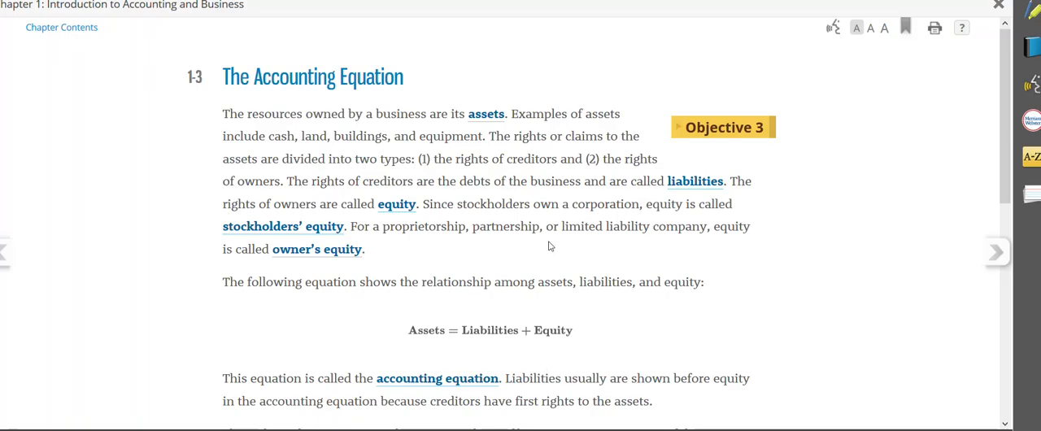
mouse_move(452, 276)
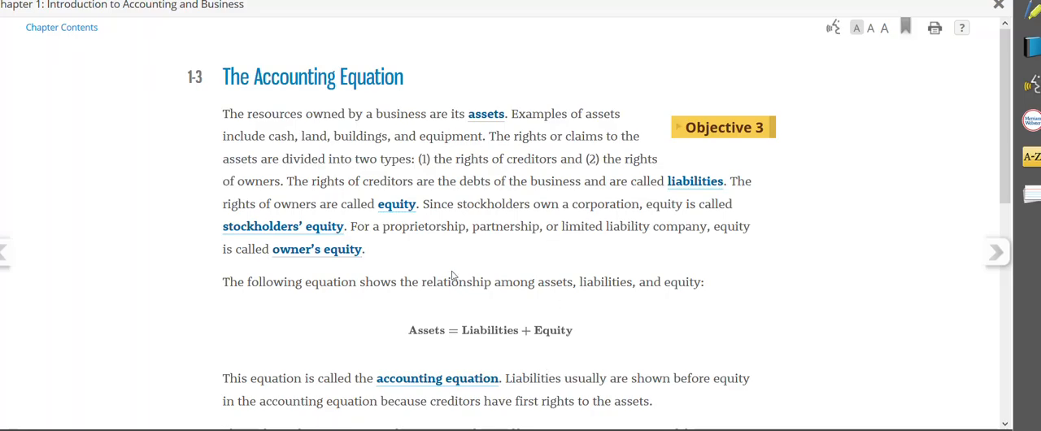
mouse_move(507, 345)
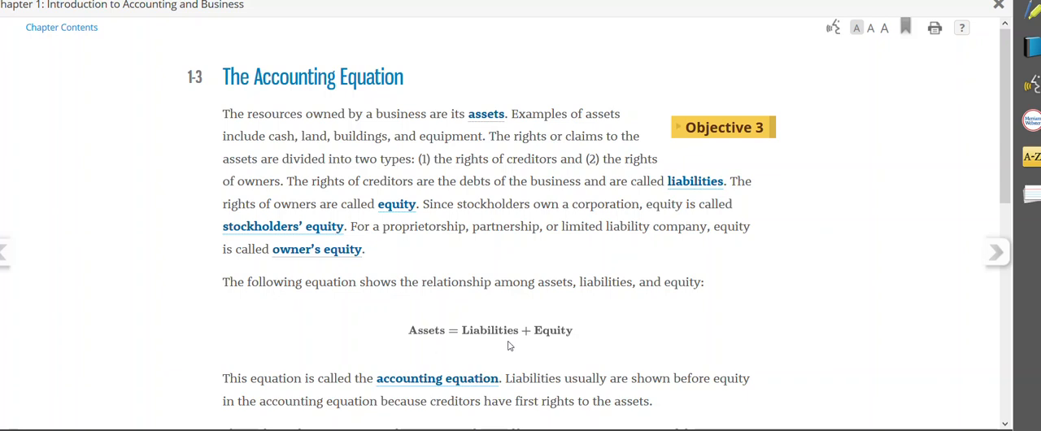
mouse_move(553, 342)
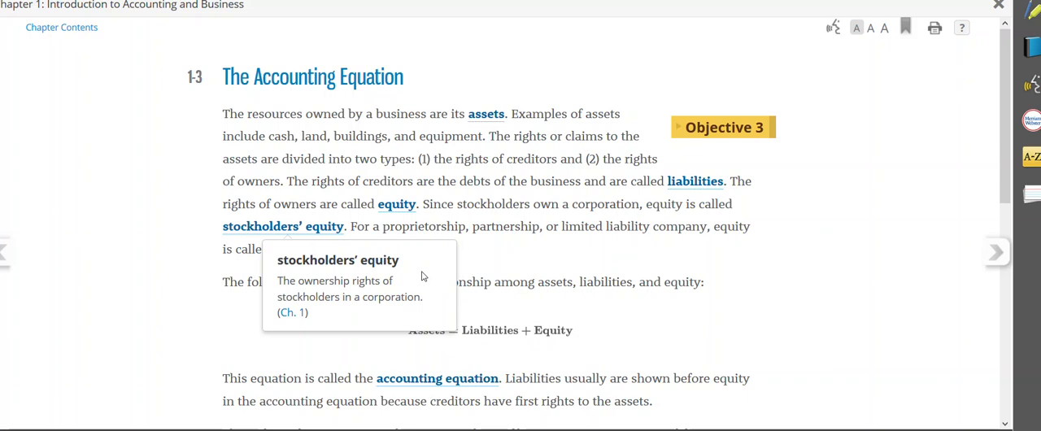
mouse_move(423, 270)
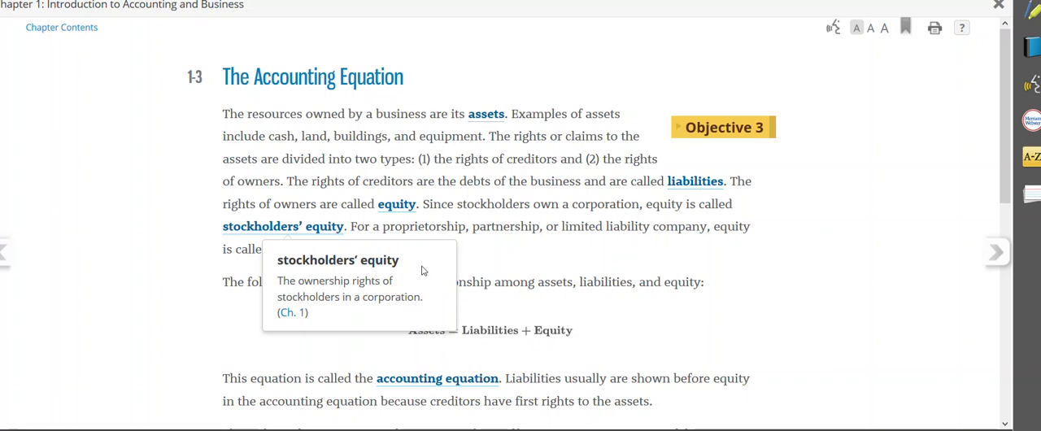
mouse_move(498, 263)
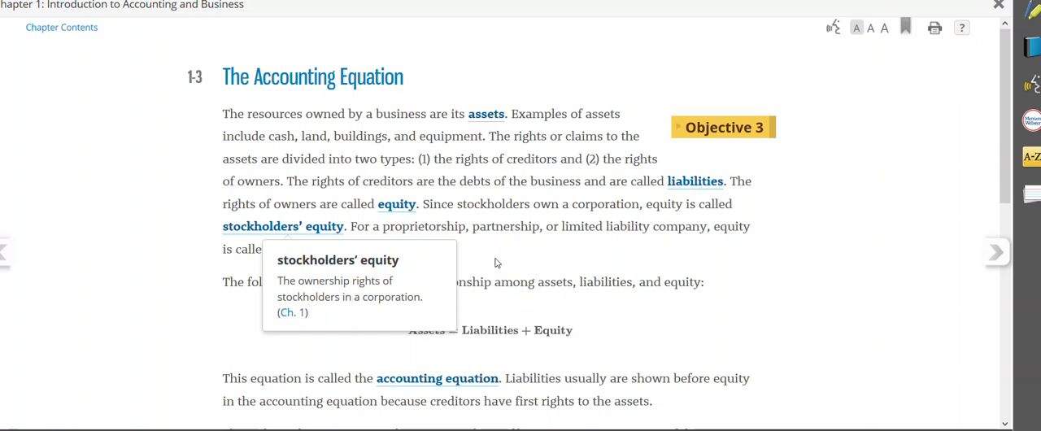
mouse_move(498, 263)
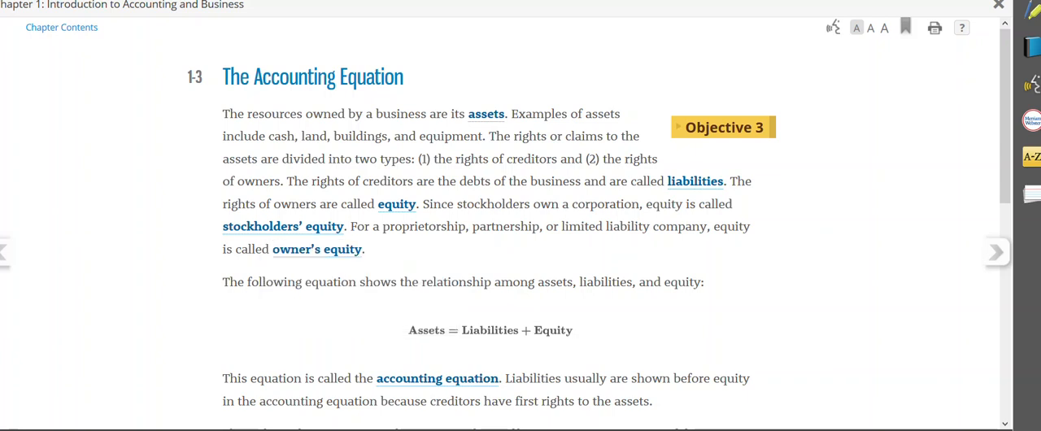
scroll(down, 3)
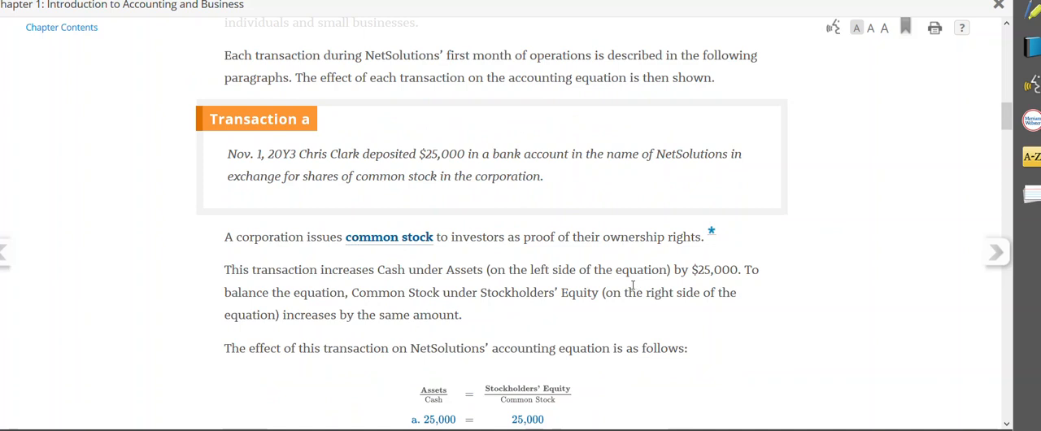
mouse_move(626, 286)
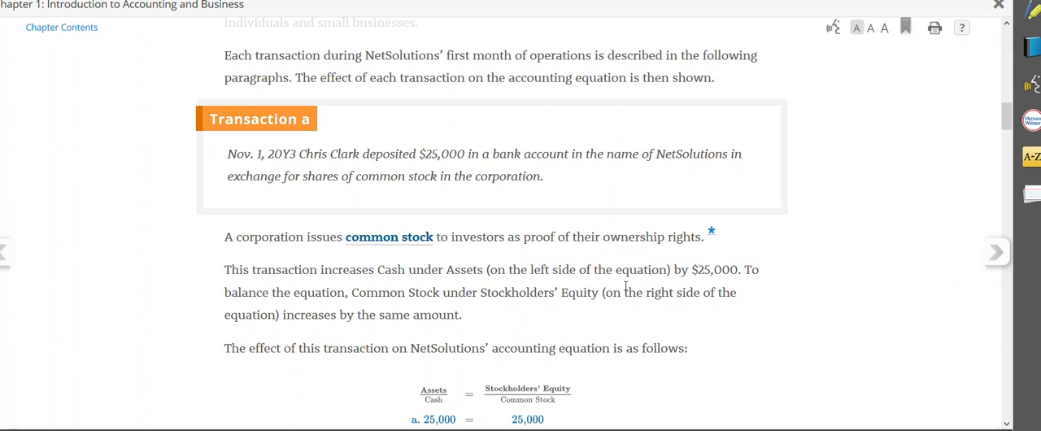
mouse_move(462, 218)
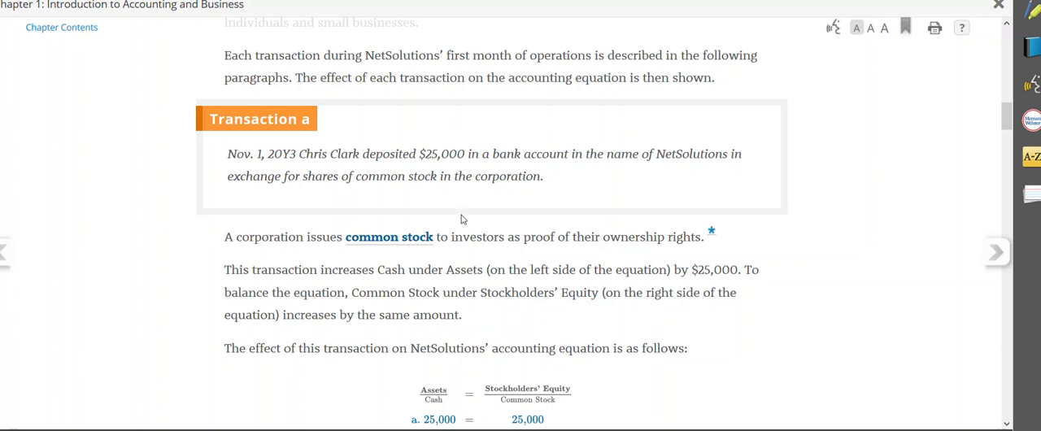
mouse_move(407, 161)
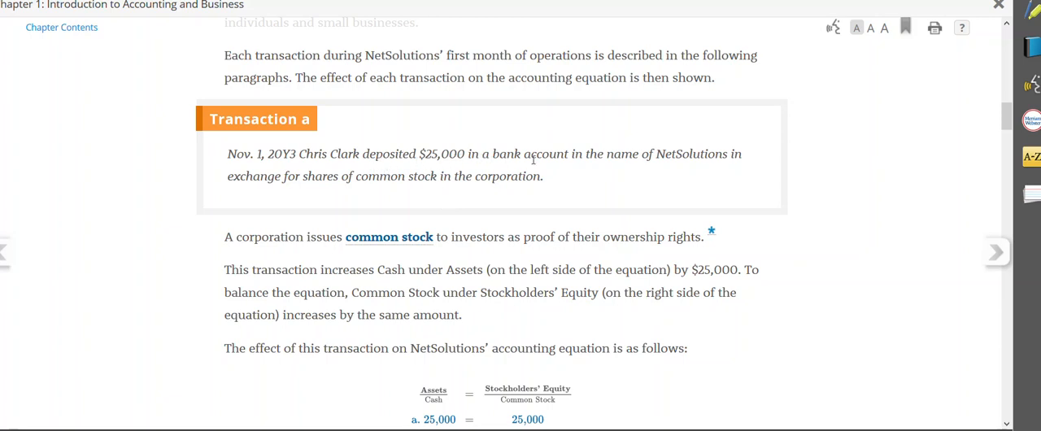
mouse_move(638, 169)
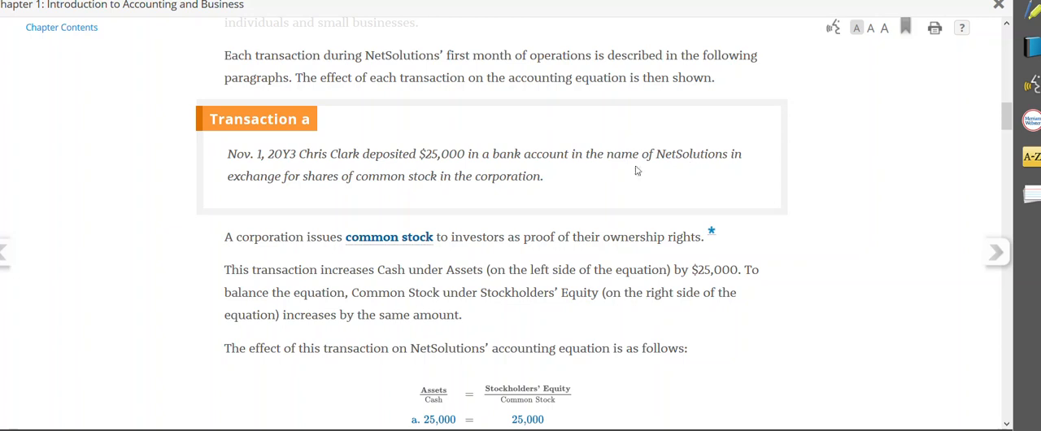
mouse_move(345, 192)
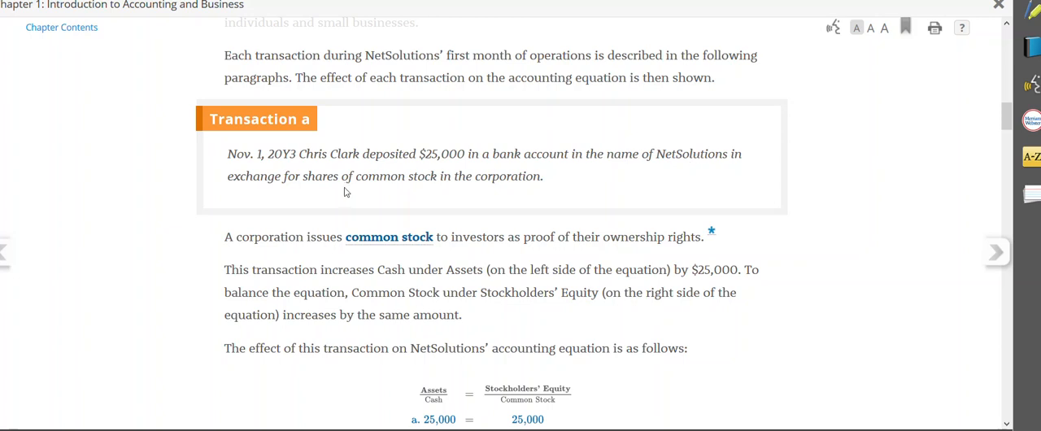
mouse_move(397, 172)
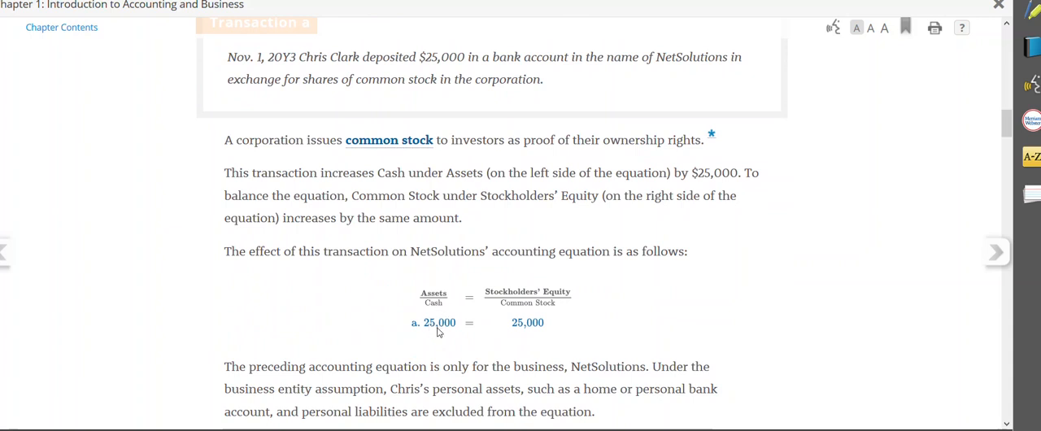
mouse_move(439, 332)
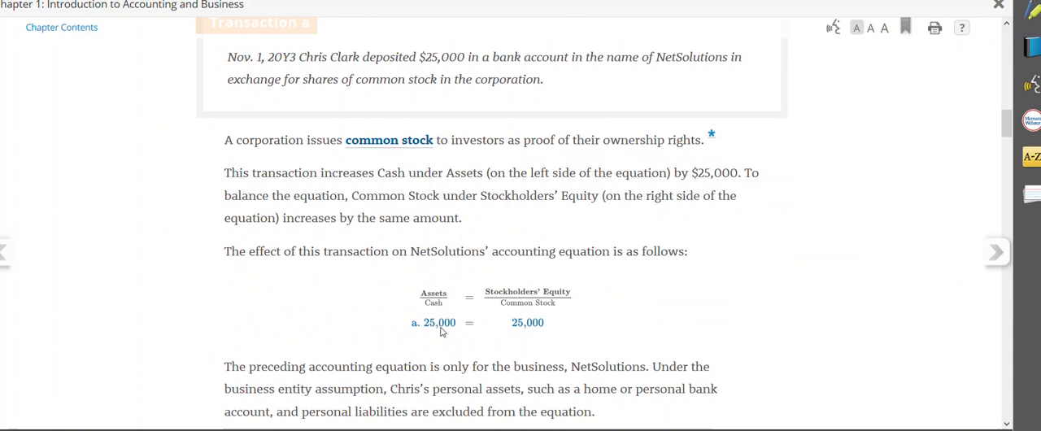
mouse_move(550, 325)
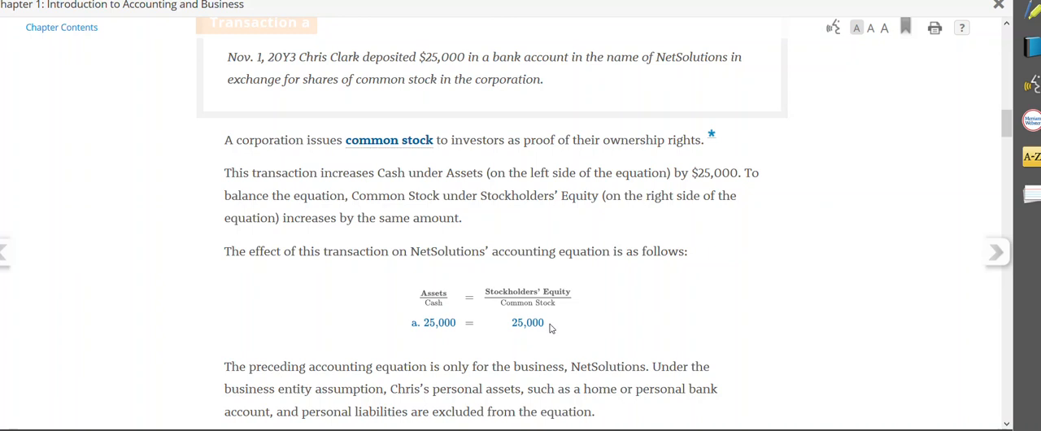
scroll(down, 3)
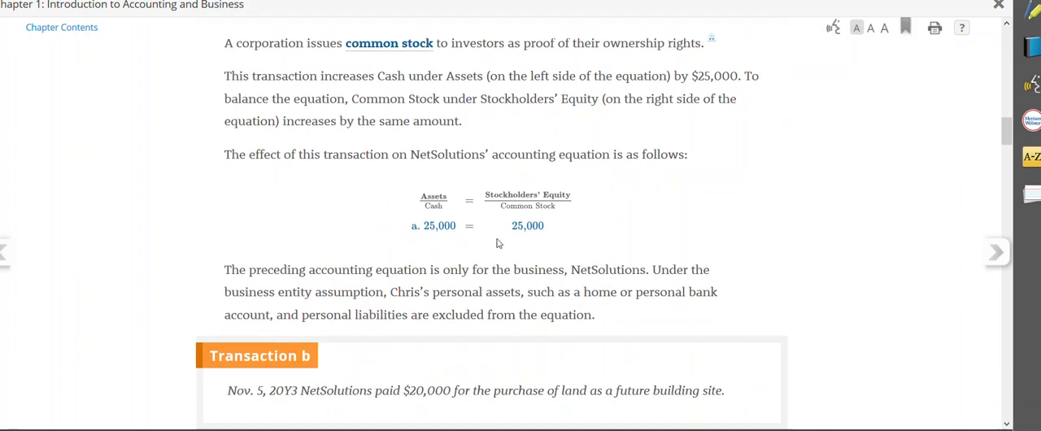
mouse_move(522, 211)
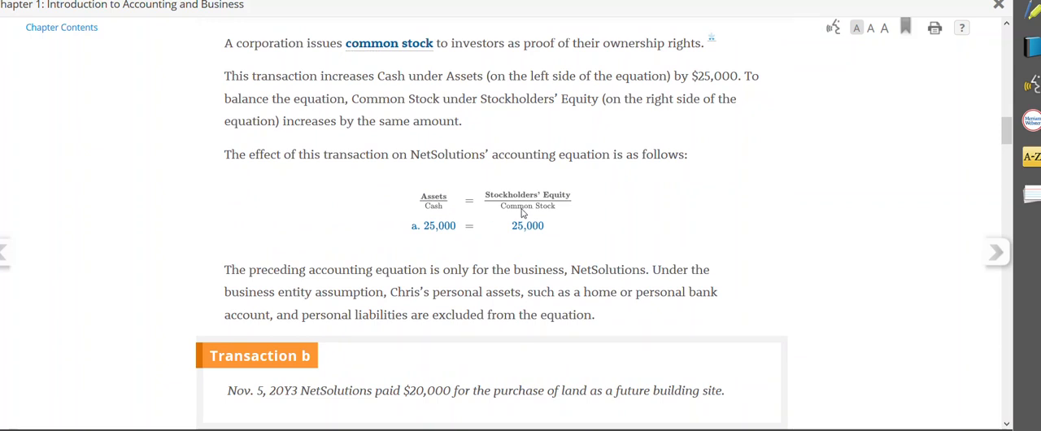
mouse_move(445, 214)
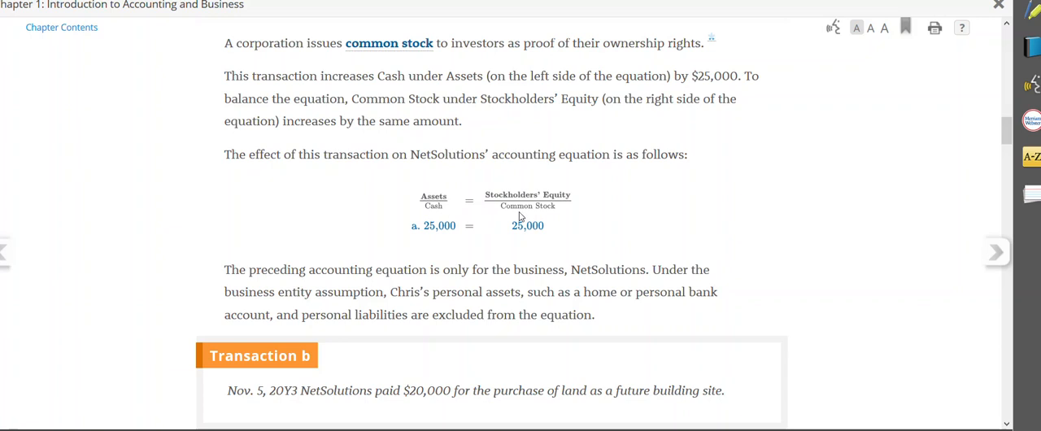
mouse_move(557, 217)
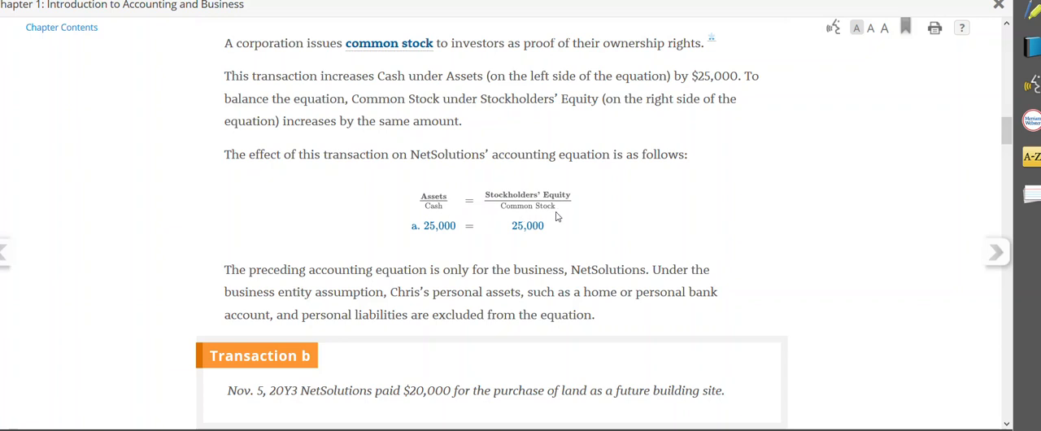
mouse_move(563, 226)
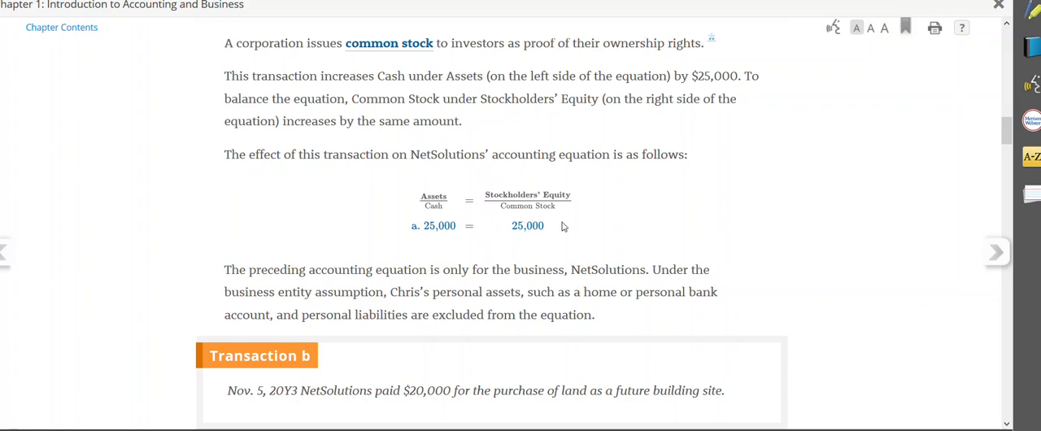
scroll(down, 3)
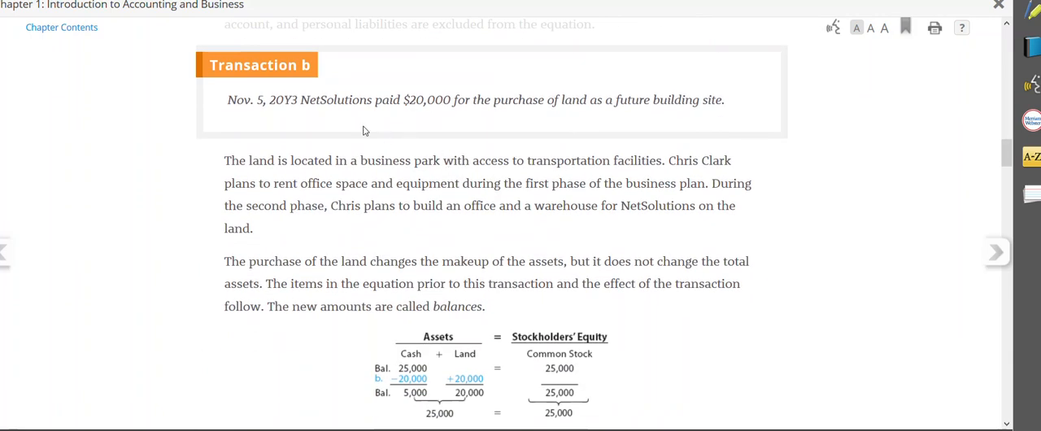
mouse_move(394, 114)
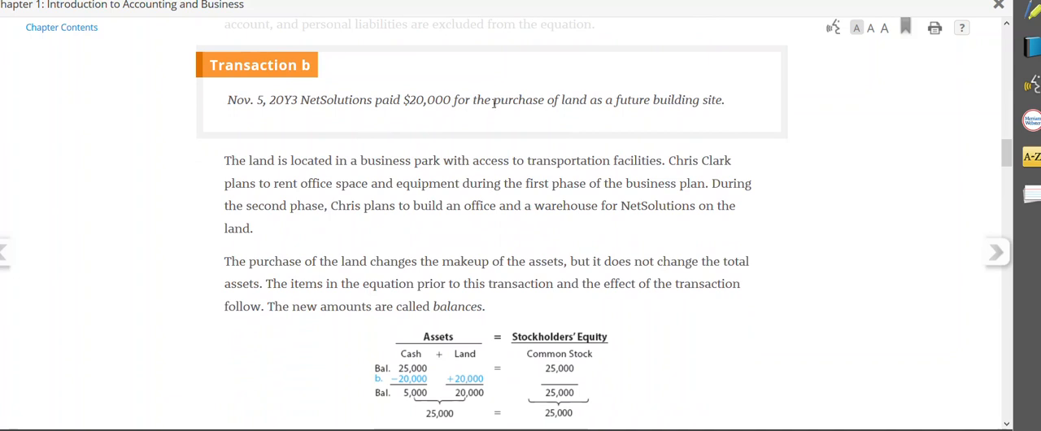
mouse_move(491, 117)
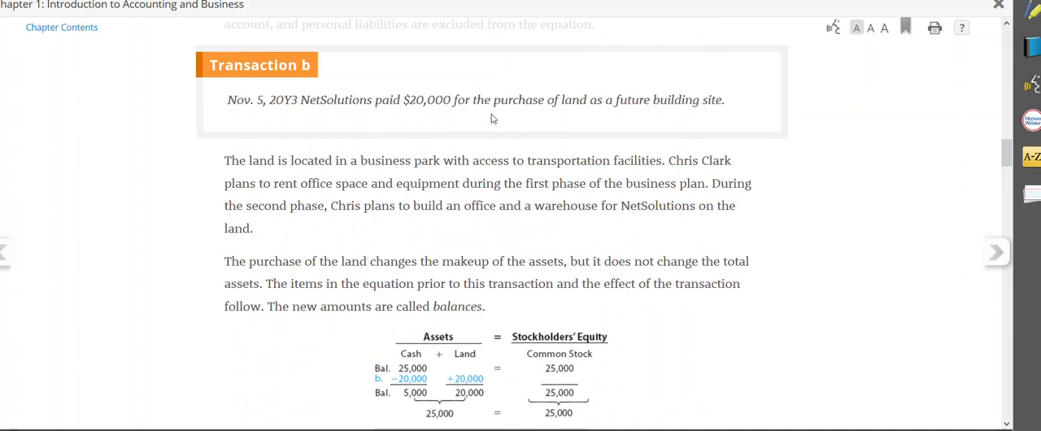
mouse_move(488, 119)
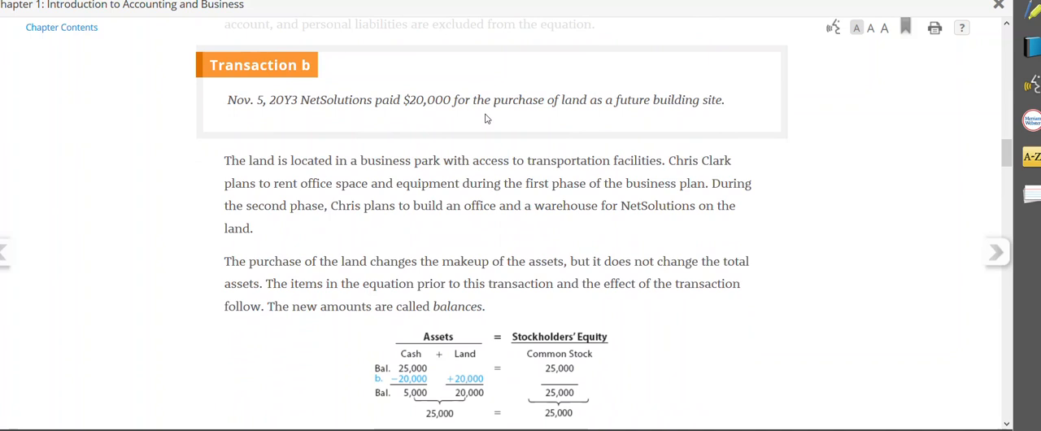
scroll(down, 3)
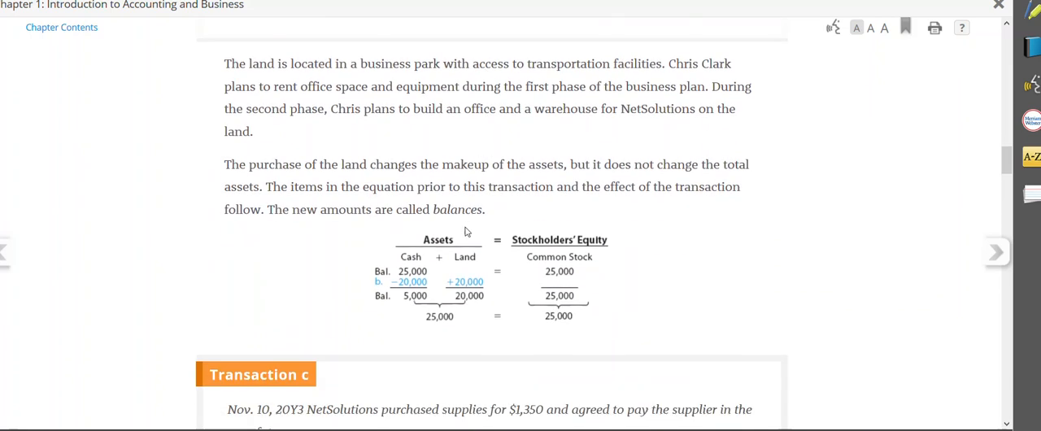
mouse_move(415, 280)
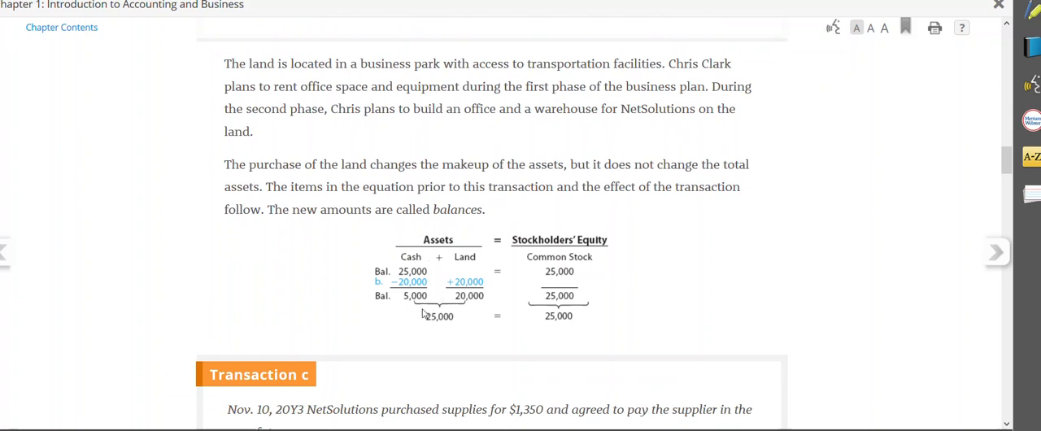
mouse_move(468, 290)
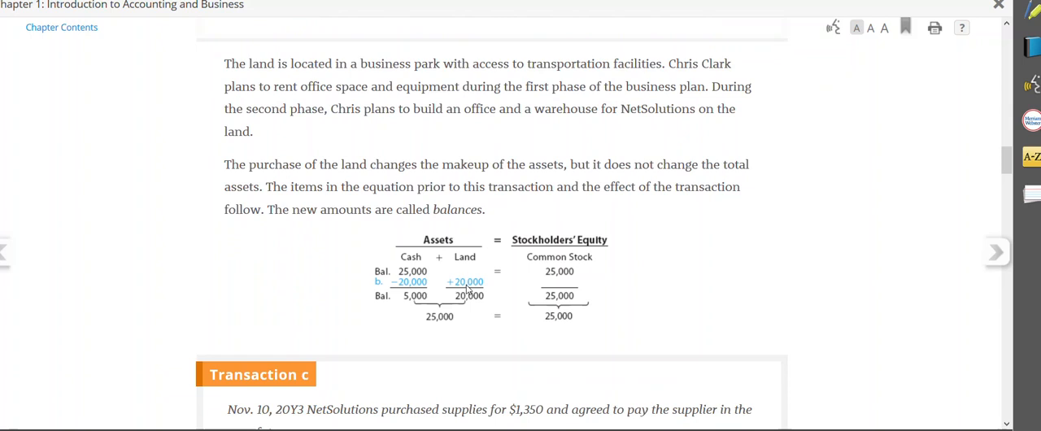
mouse_move(430, 290)
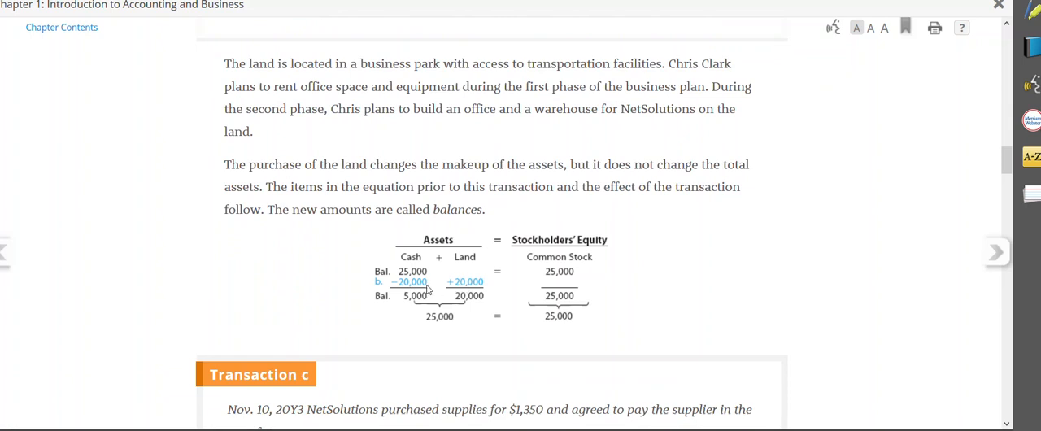
mouse_move(413, 290)
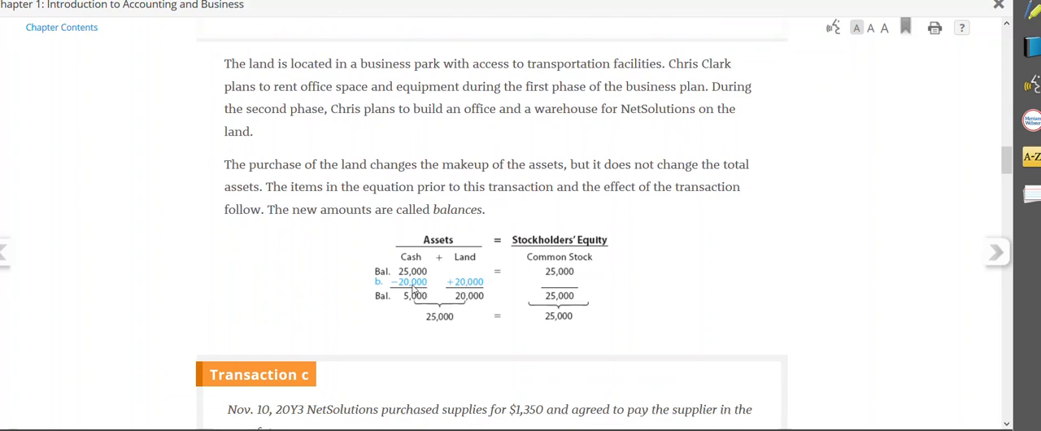
mouse_move(455, 279)
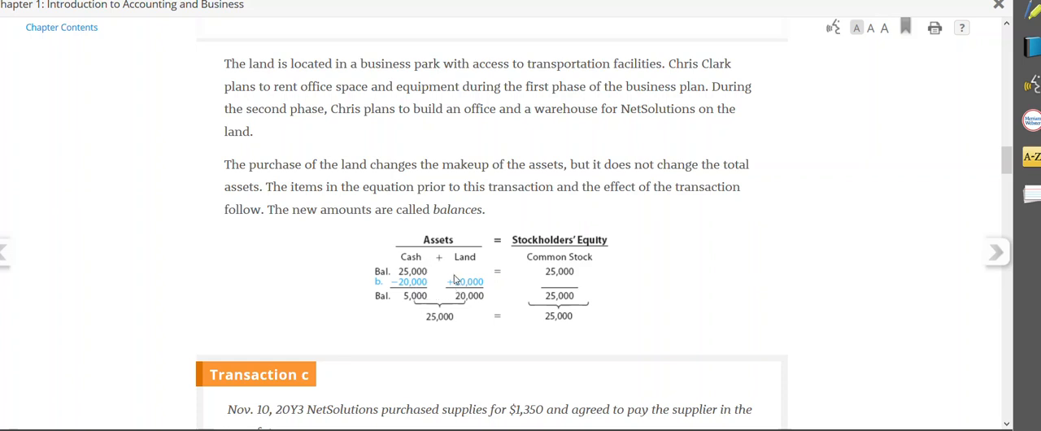
mouse_move(456, 280)
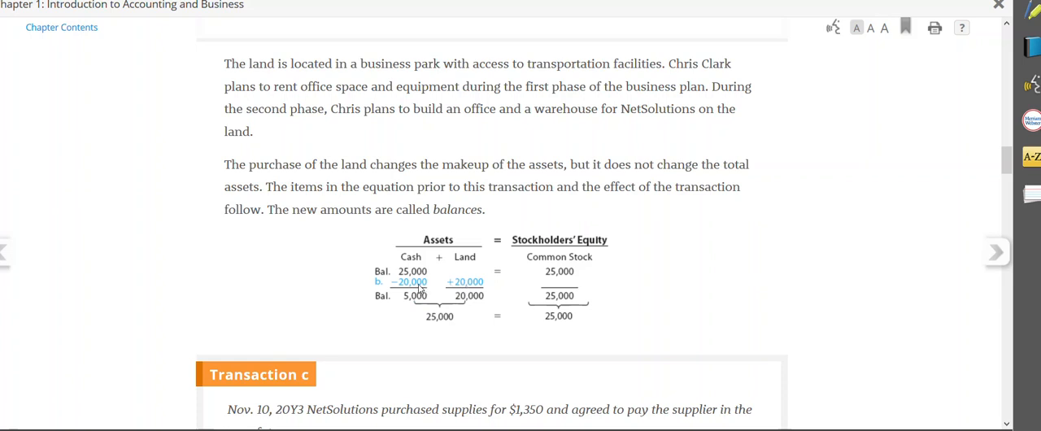
mouse_move(451, 322)
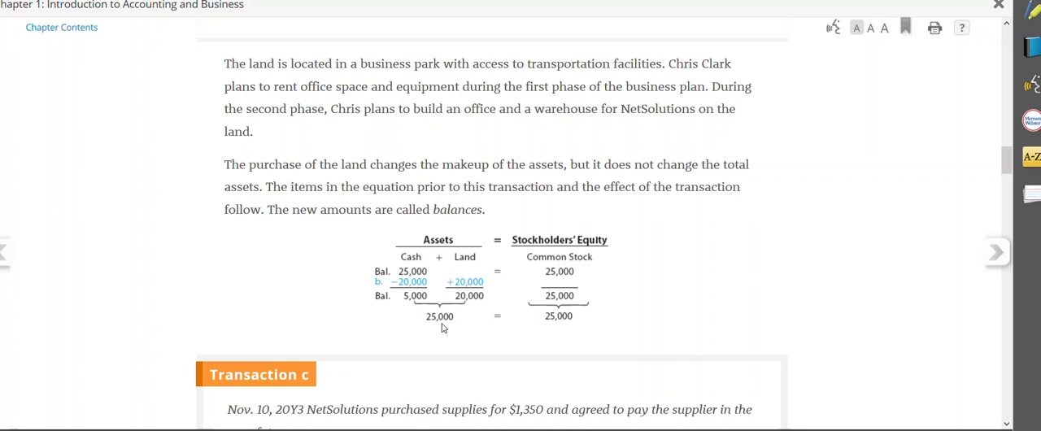
mouse_move(403, 285)
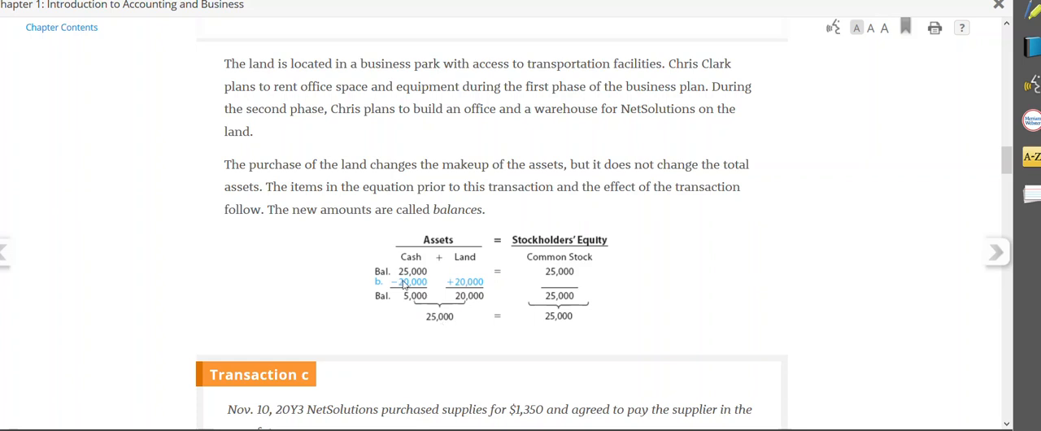
mouse_move(465, 281)
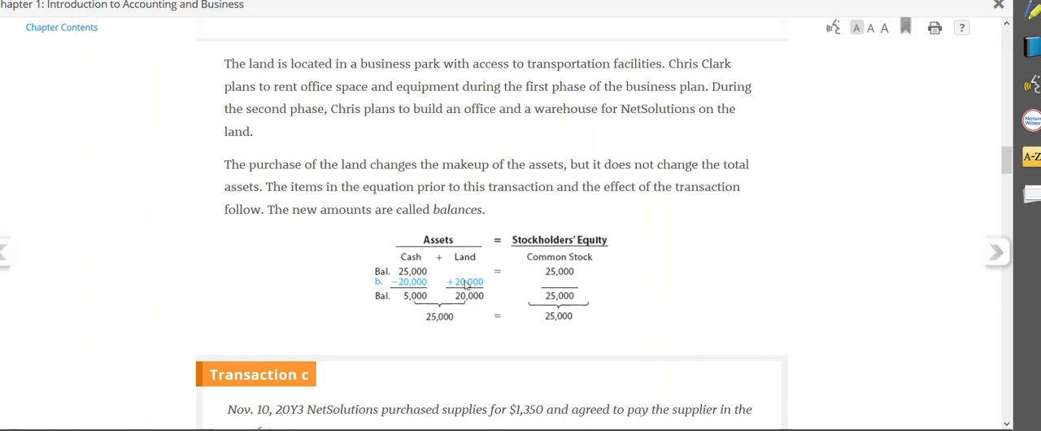
mouse_move(566, 271)
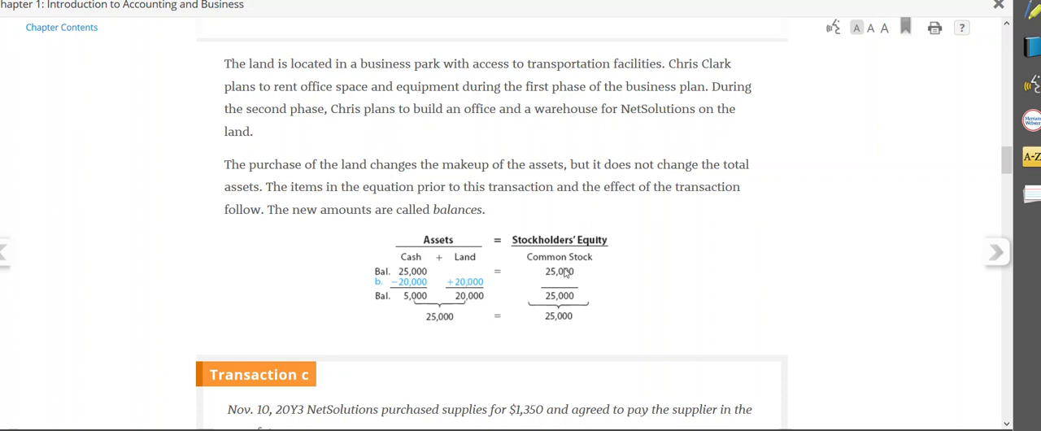
mouse_move(647, 273)
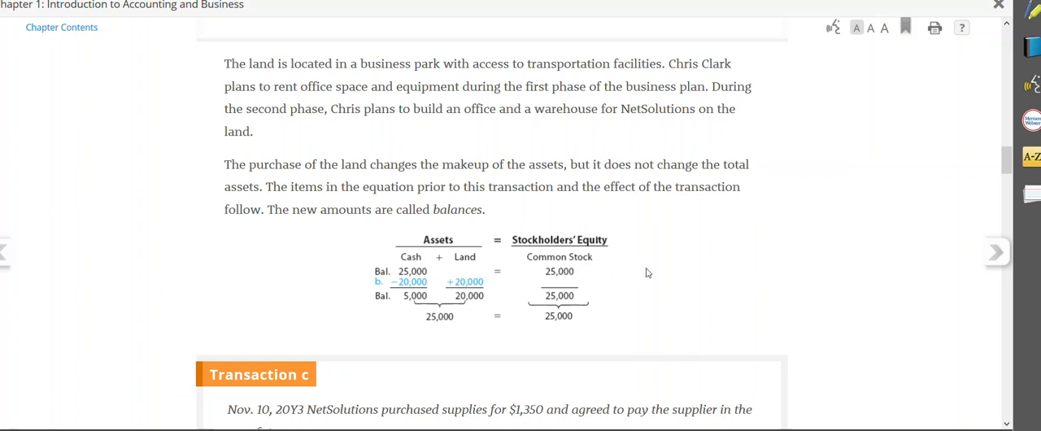
scroll(down, 3)
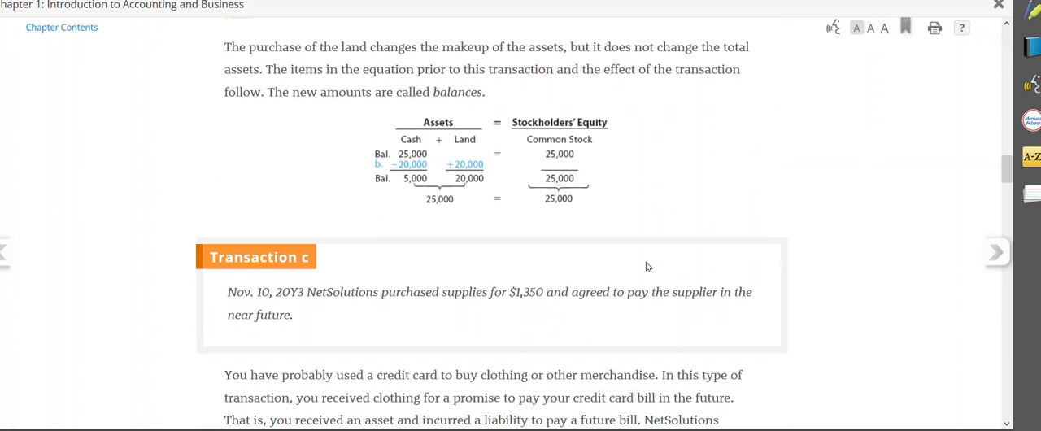
scroll(down, 3)
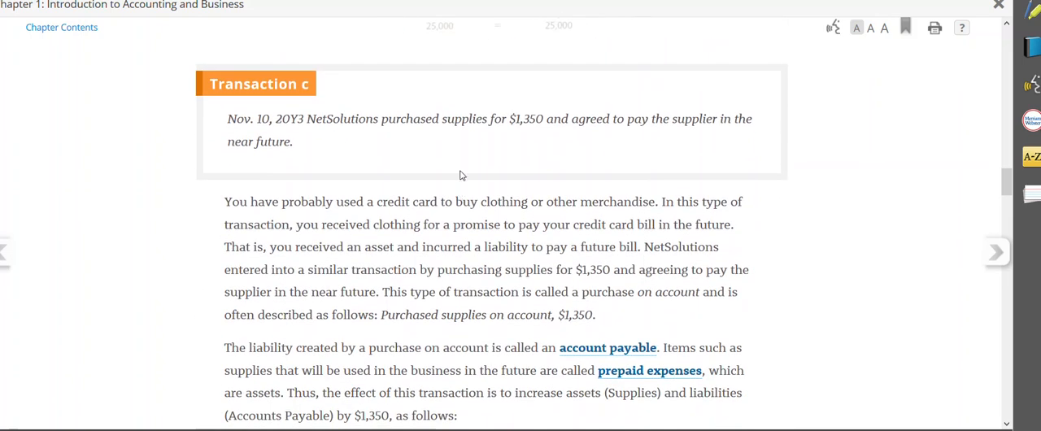
mouse_move(512, 137)
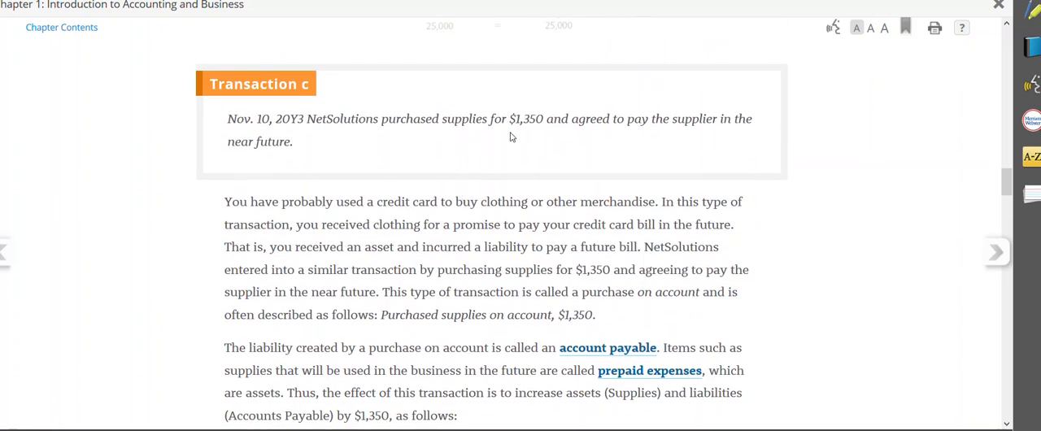
mouse_move(627, 134)
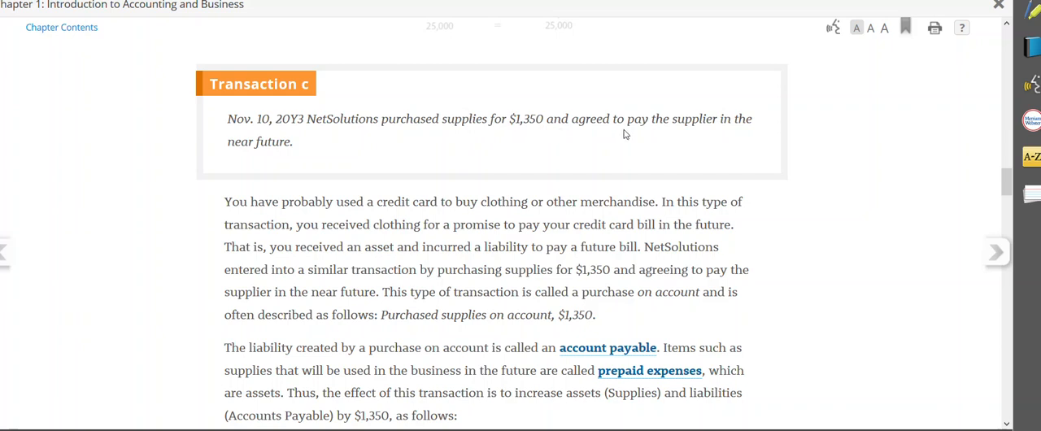
mouse_move(527, 147)
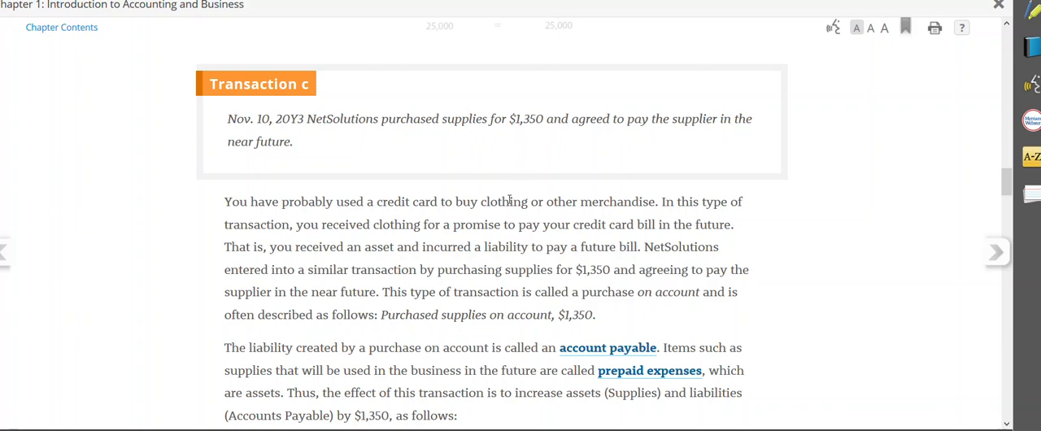
scroll(down, 3)
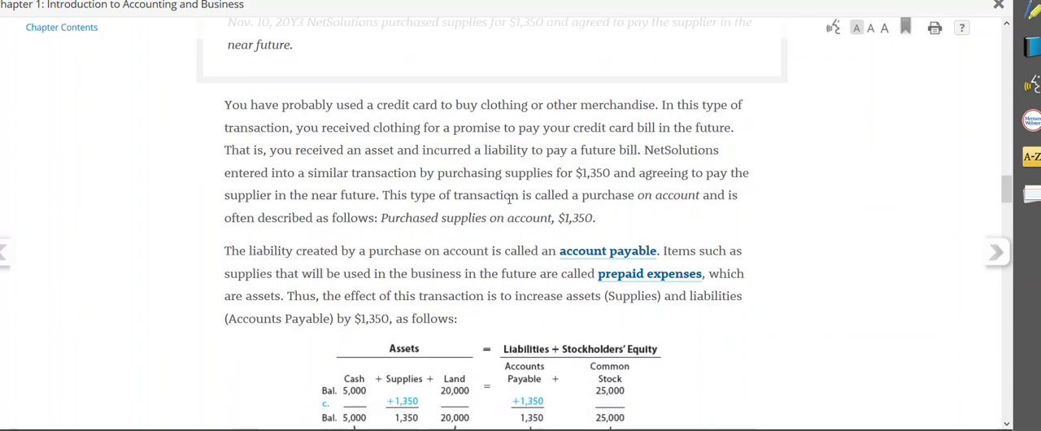
scroll(down, 3)
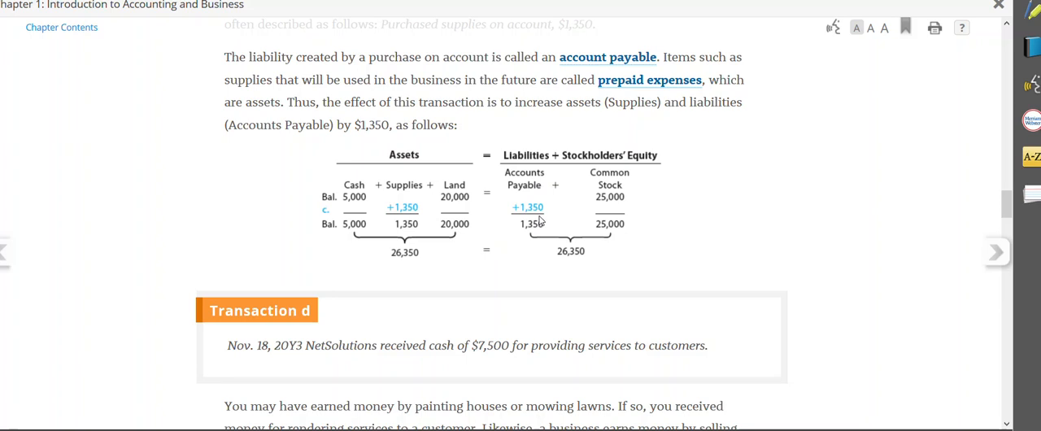
mouse_move(431, 161)
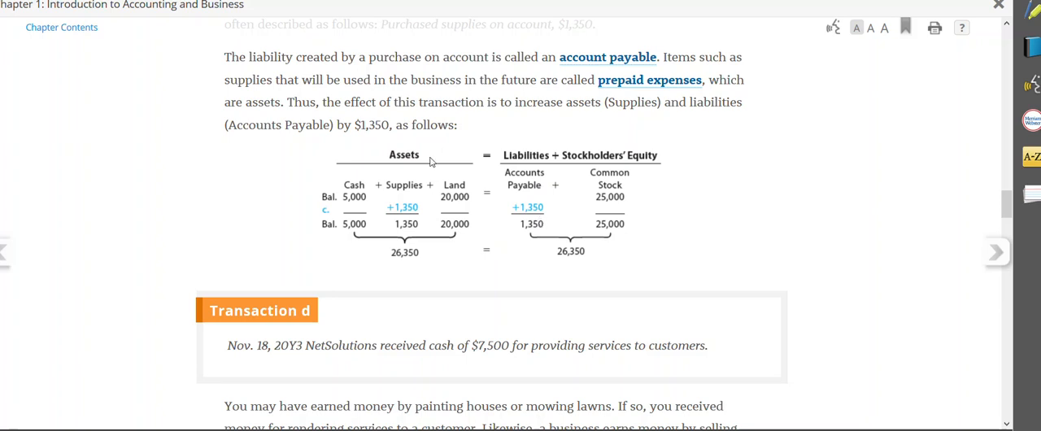
mouse_move(415, 161)
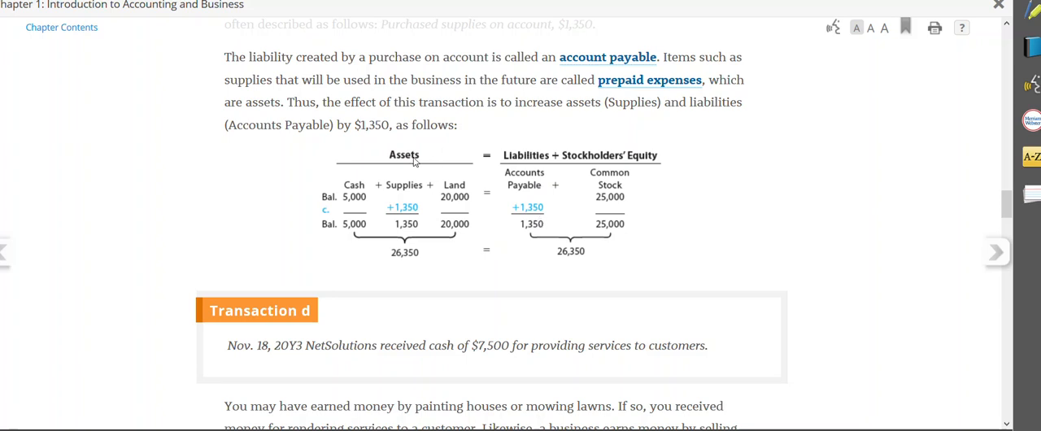
mouse_move(543, 162)
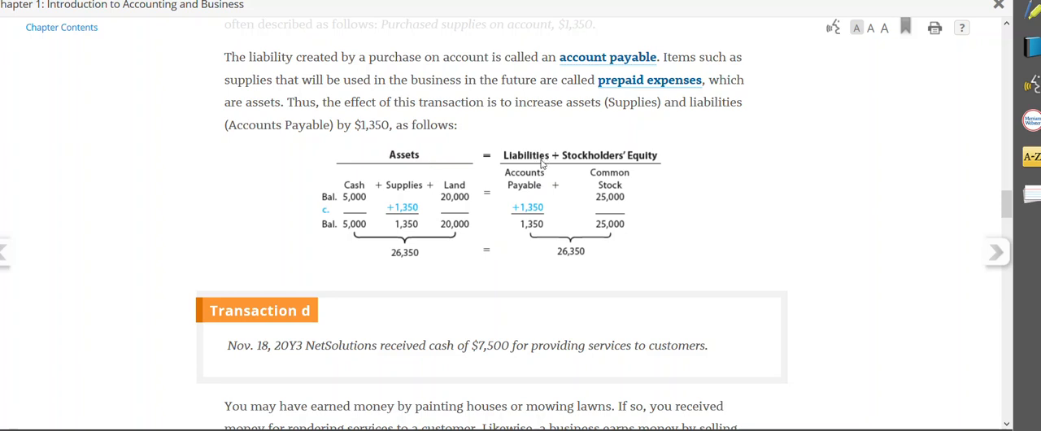
mouse_move(540, 215)
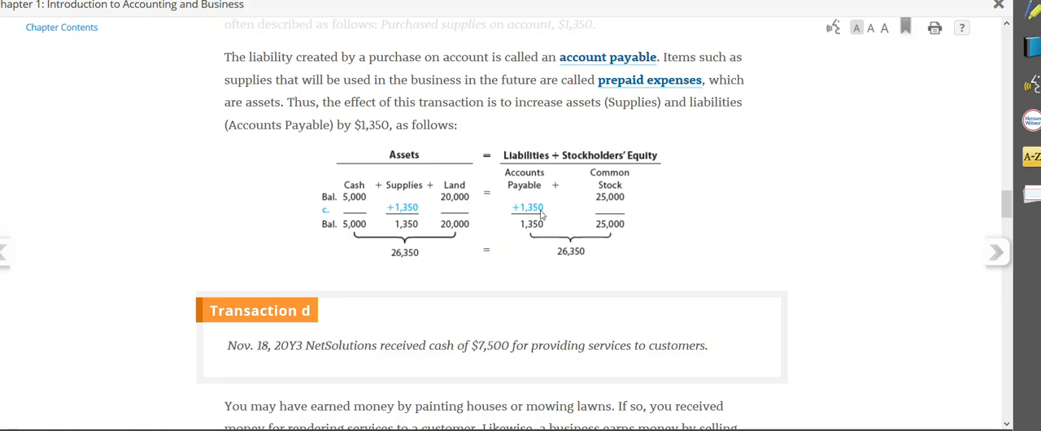
mouse_move(536, 218)
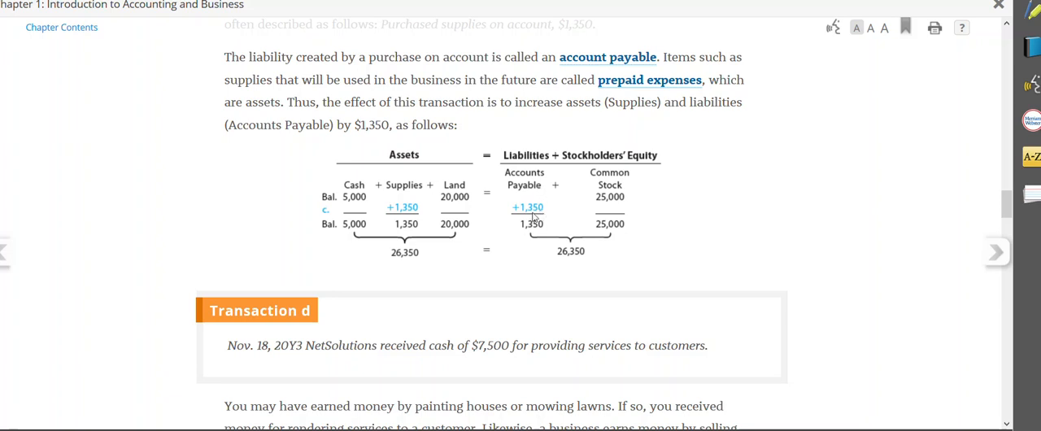
mouse_move(512, 216)
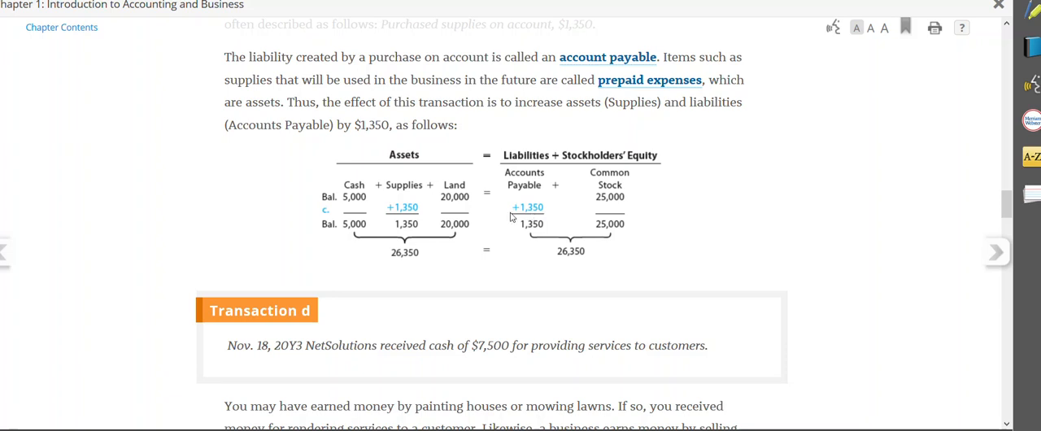
mouse_move(592, 264)
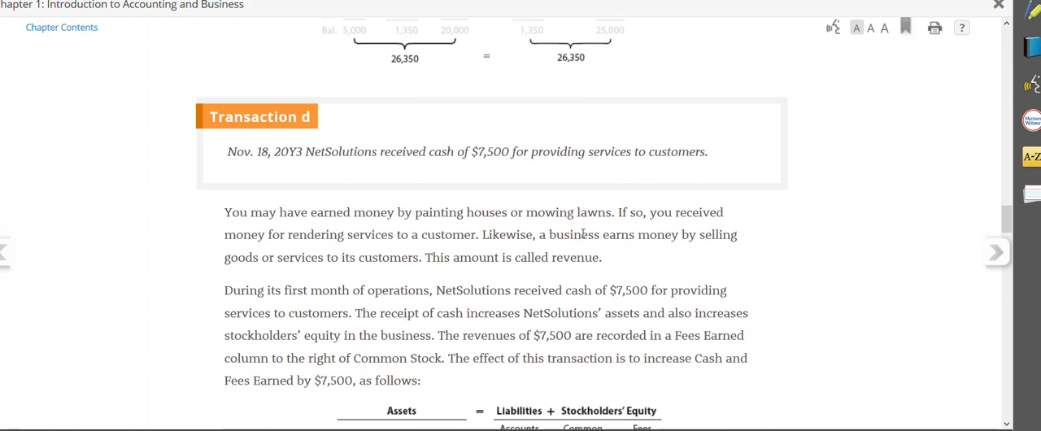
mouse_move(485, 173)
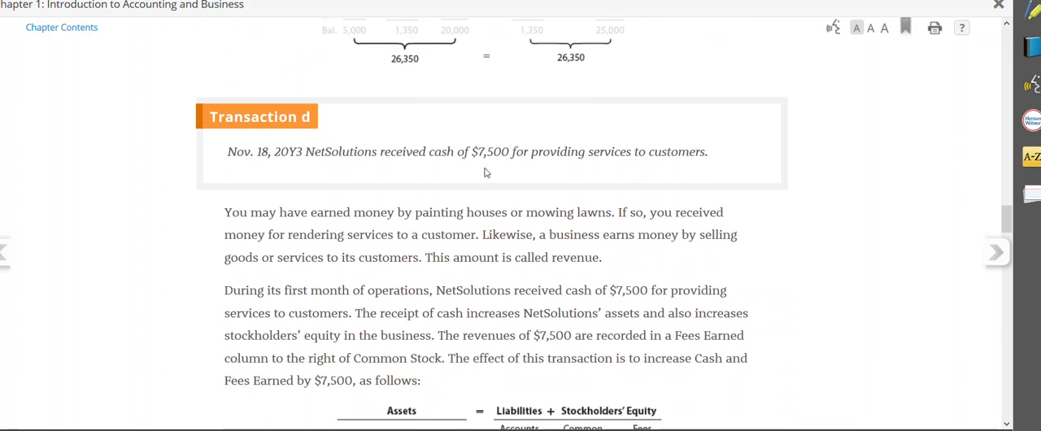
mouse_move(542, 166)
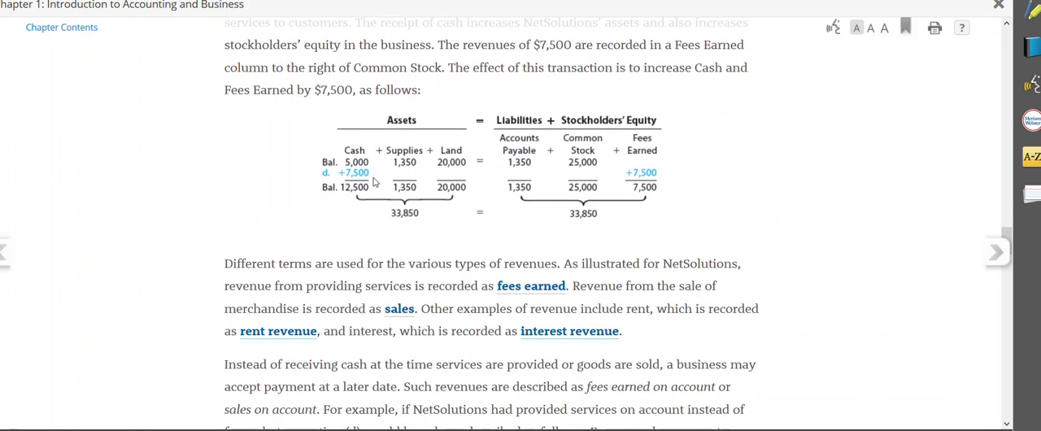
mouse_move(371, 180)
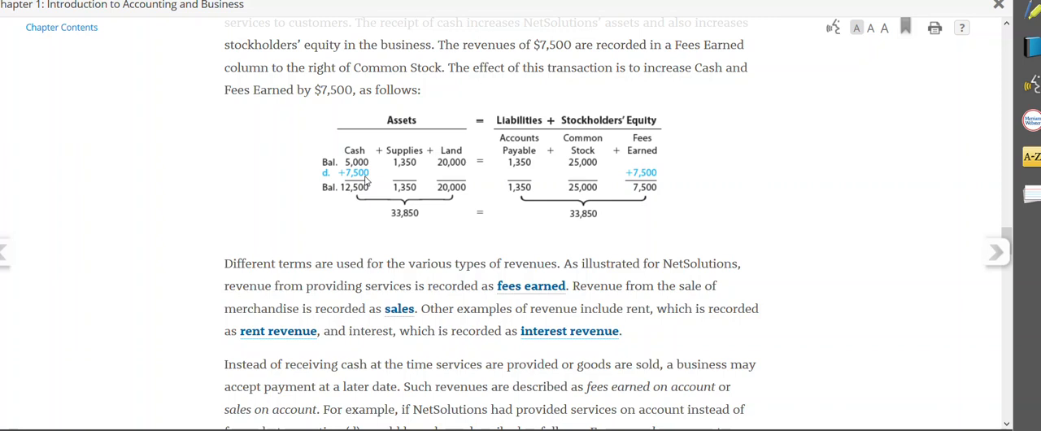
mouse_move(657, 182)
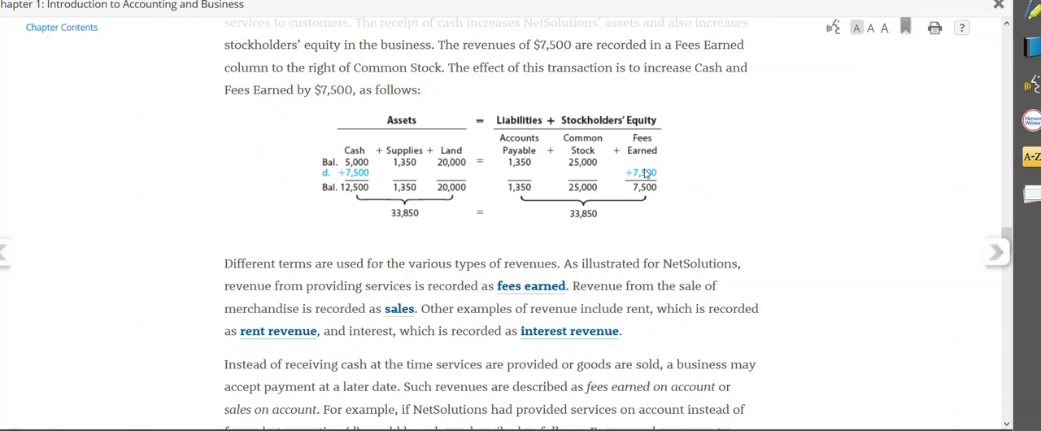
mouse_move(667, 184)
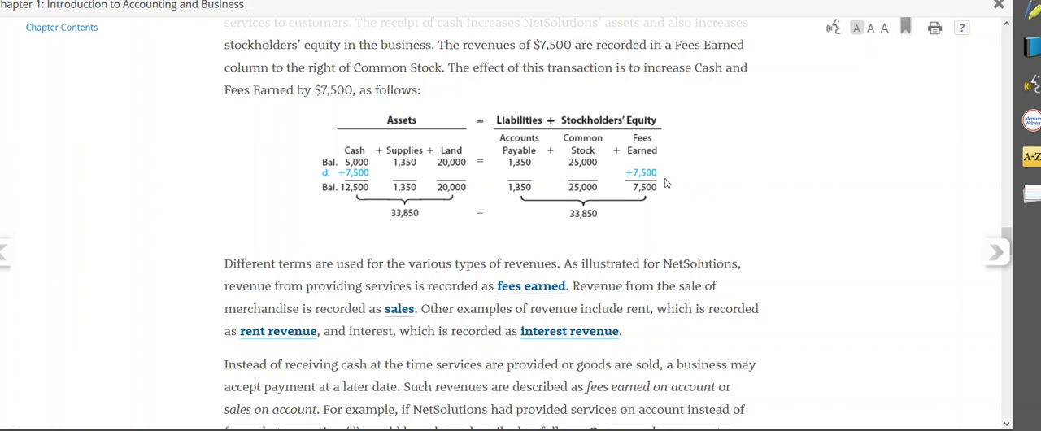
mouse_move(633, 237)
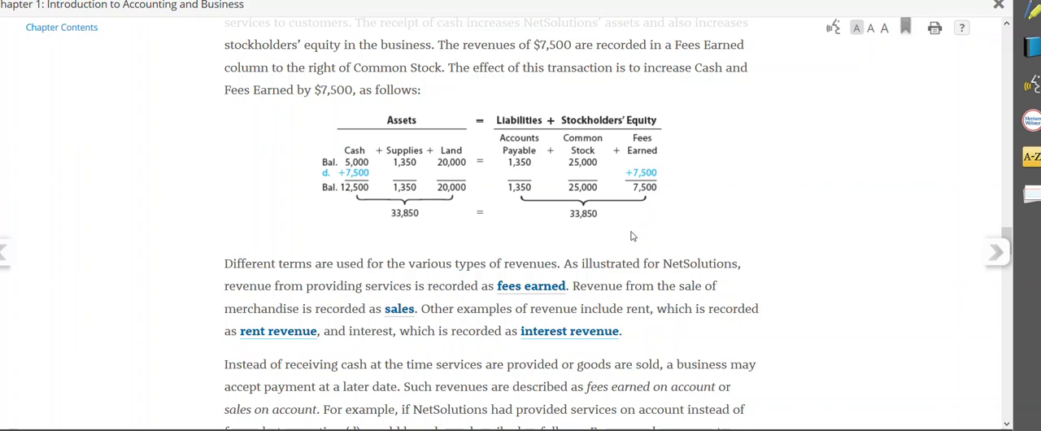
scroll(down, 3)
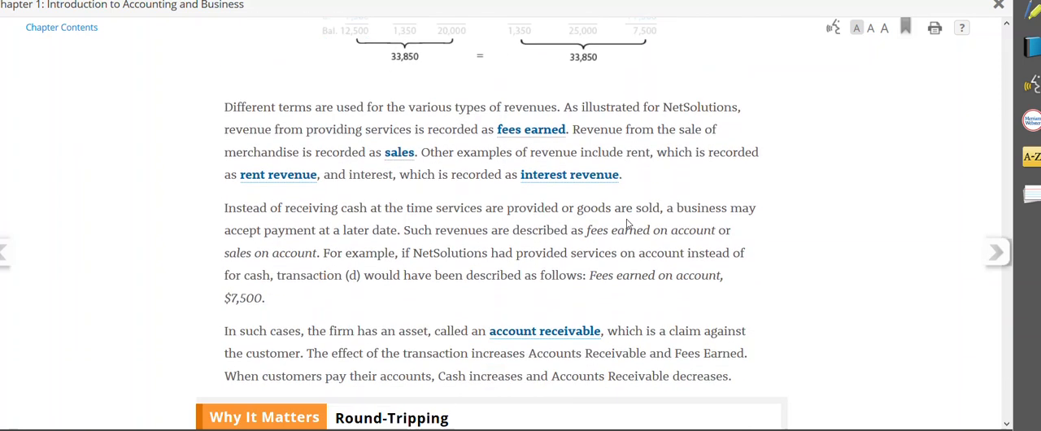
scroll(down, 3)
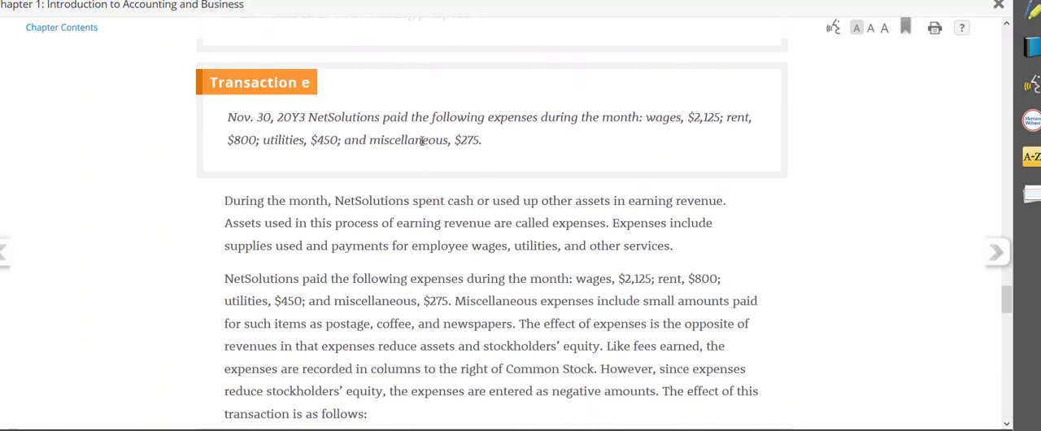
mouse_move(672, 134)
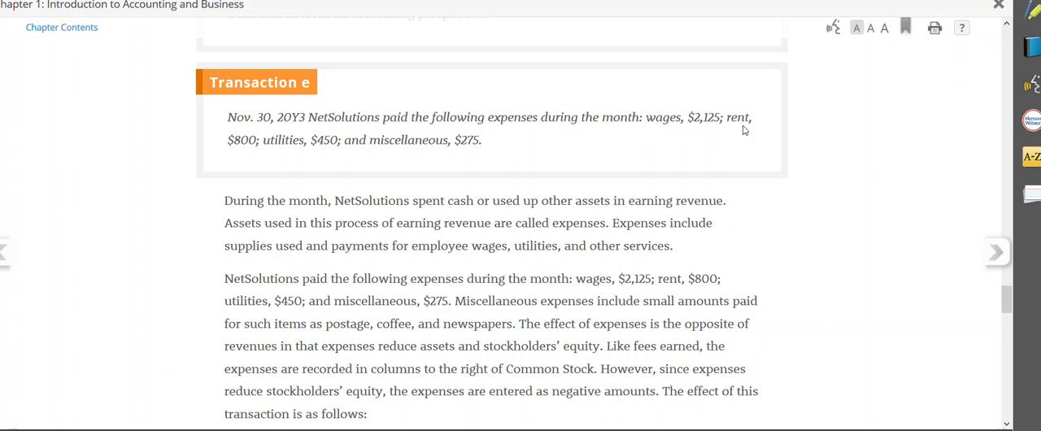
mouse_move(250, 152)
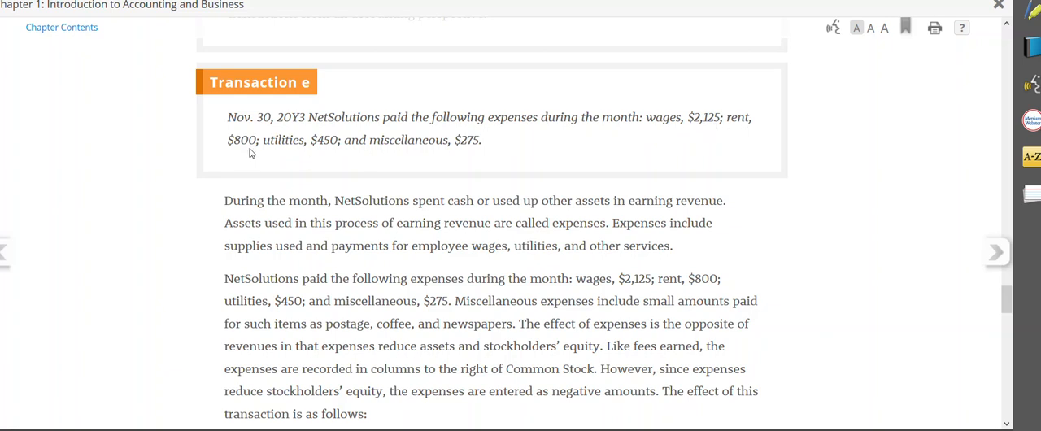
mouse_move(334, 156)
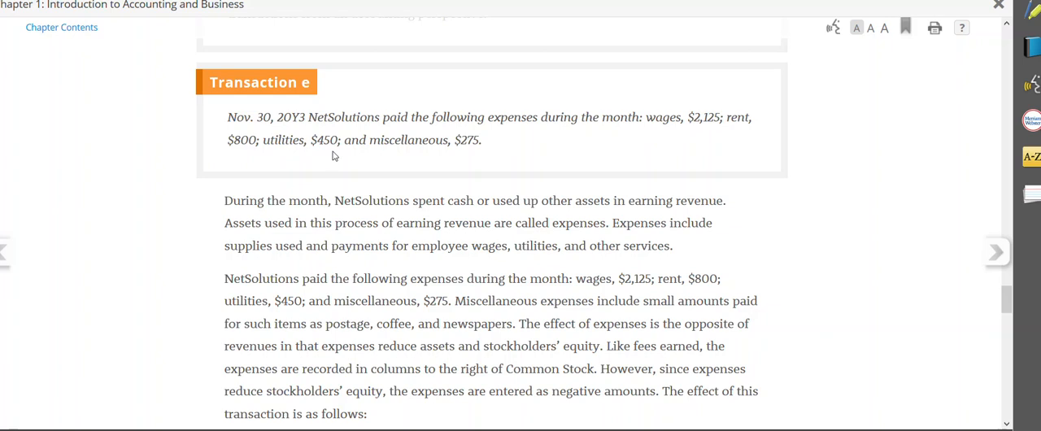
mouse_move(459, 153)
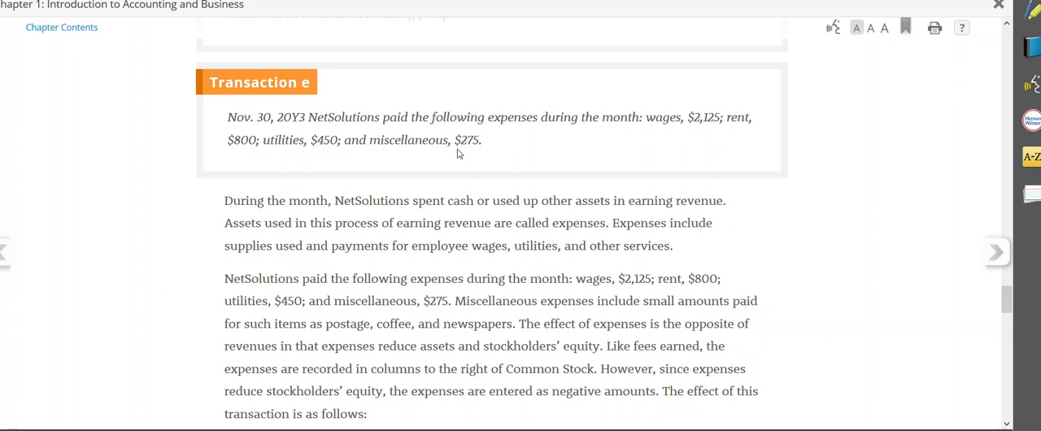
mouse_move(484, 153)
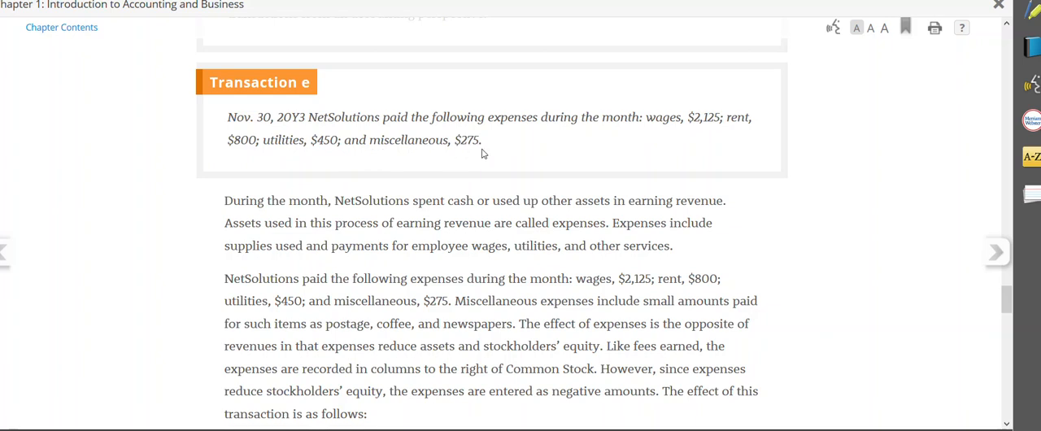
mouse_move(492, 156)
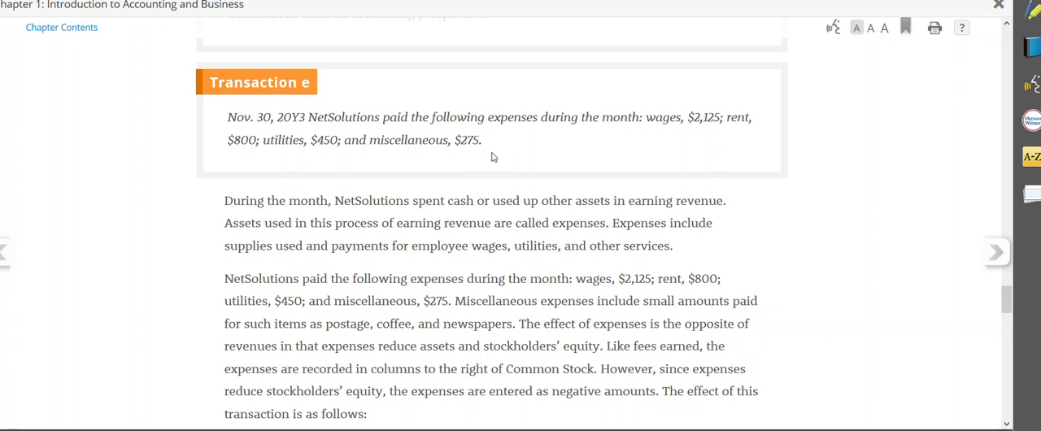
mouse_move(501, 199)
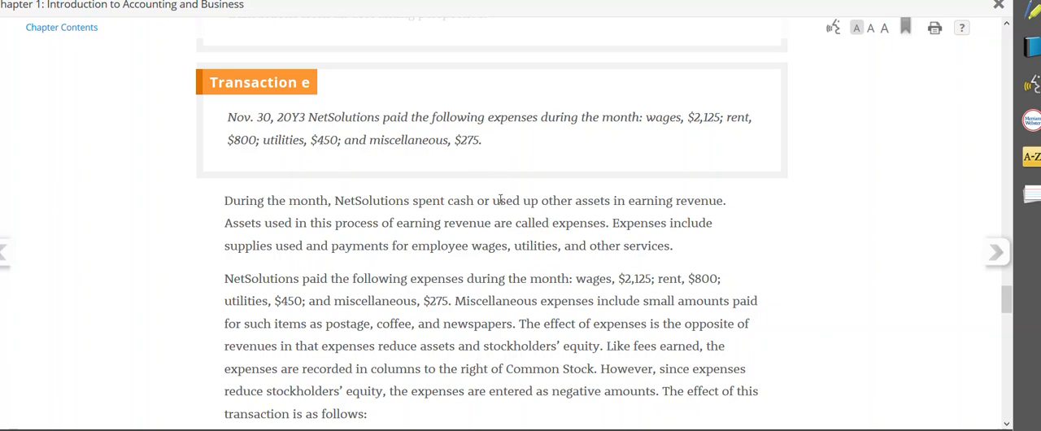
scroll(down, 3)
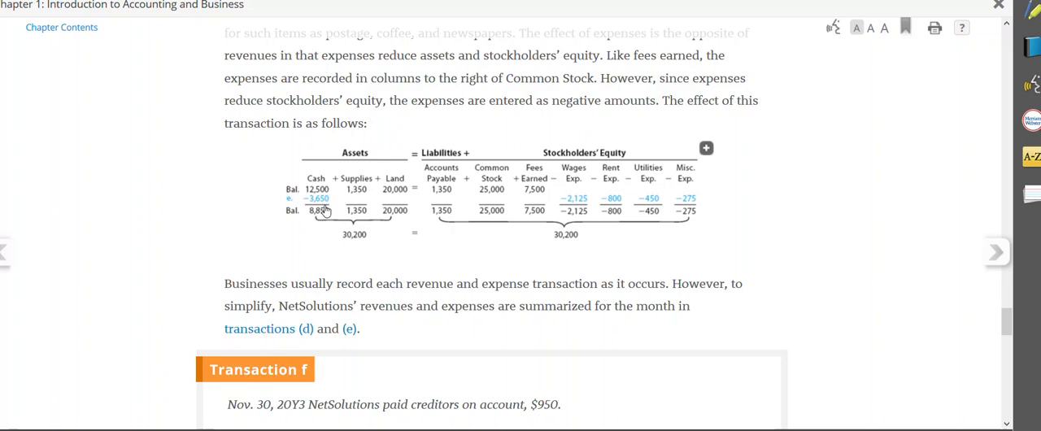
mouse_move(713, 205)
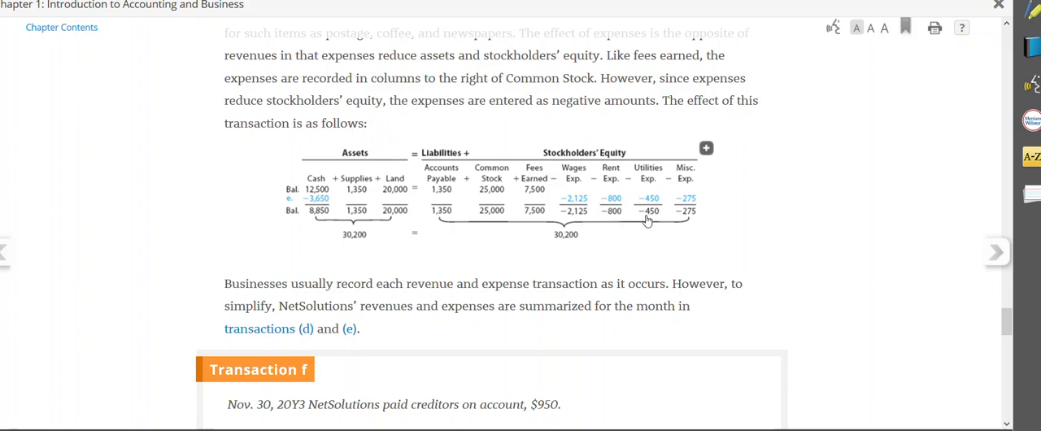
mouse_move(631, 228)
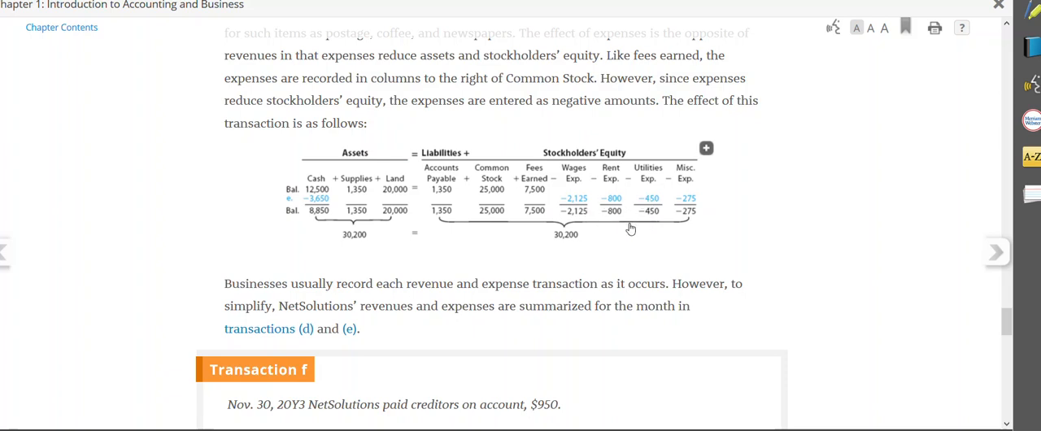
mouse_move(625, 254)
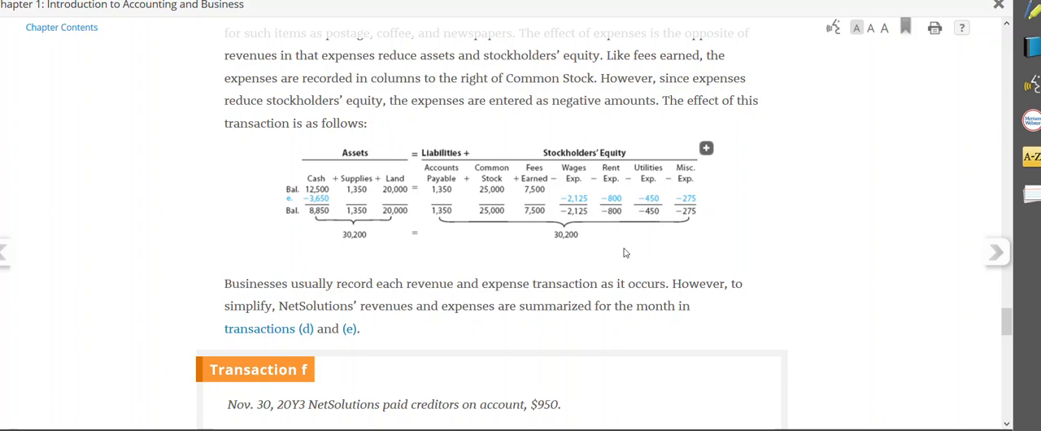
scroll(down, 3)
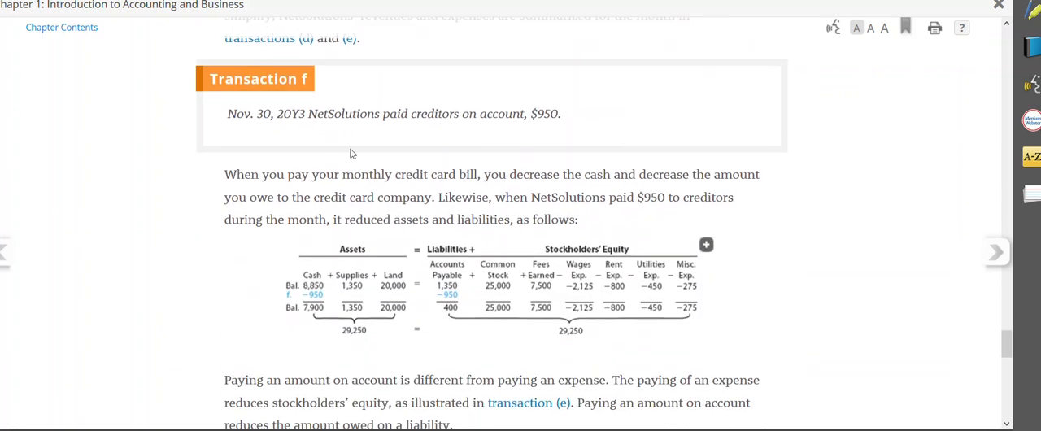
mouse_move(537, 135)
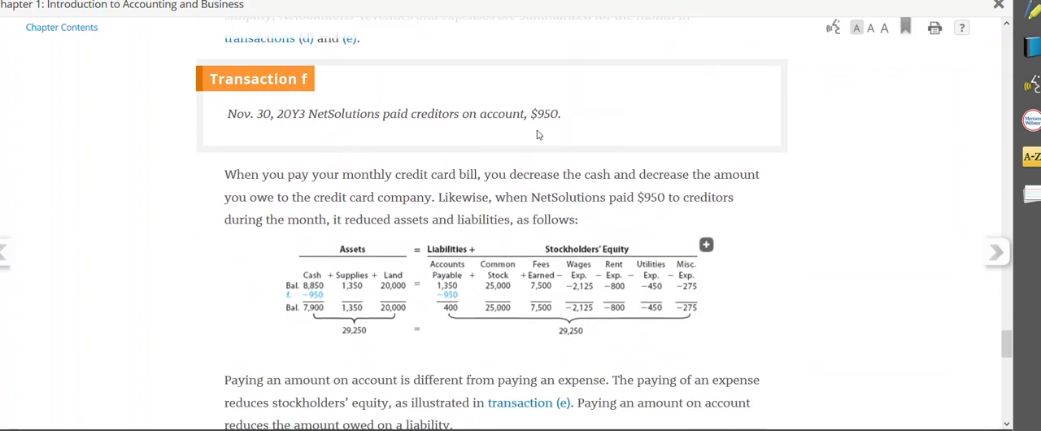
mouse_move(556, 159)
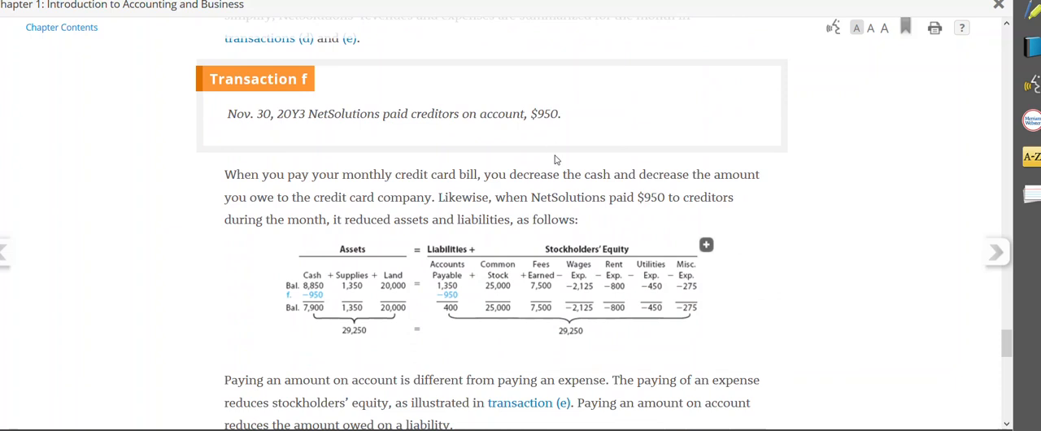
scroll(down, 3)
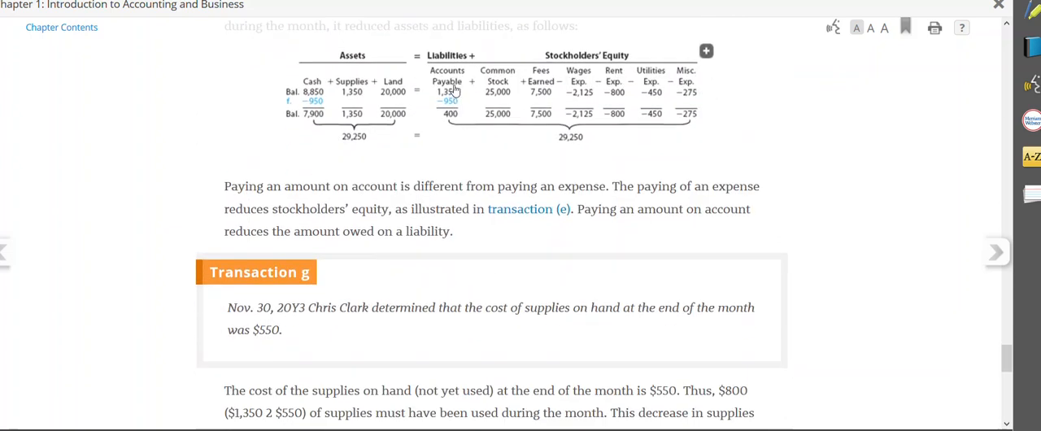
mouse_move(450, 105)
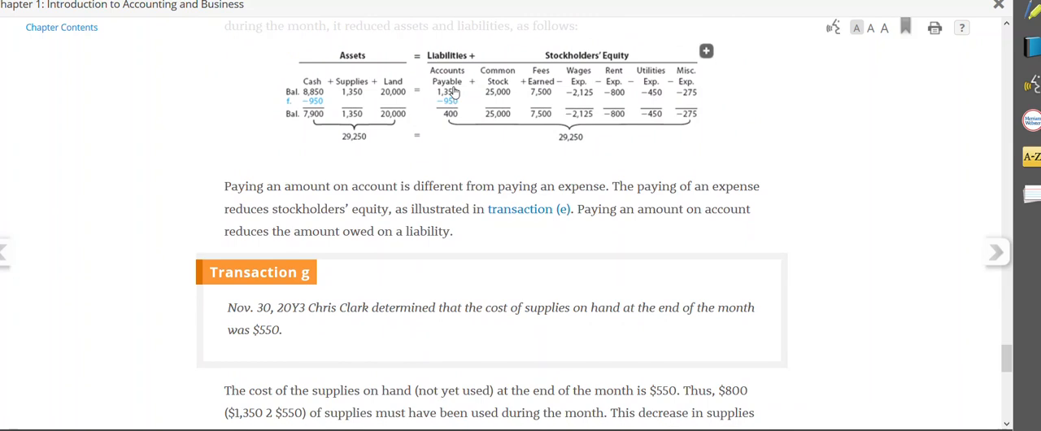
mouse_move(453, 94)
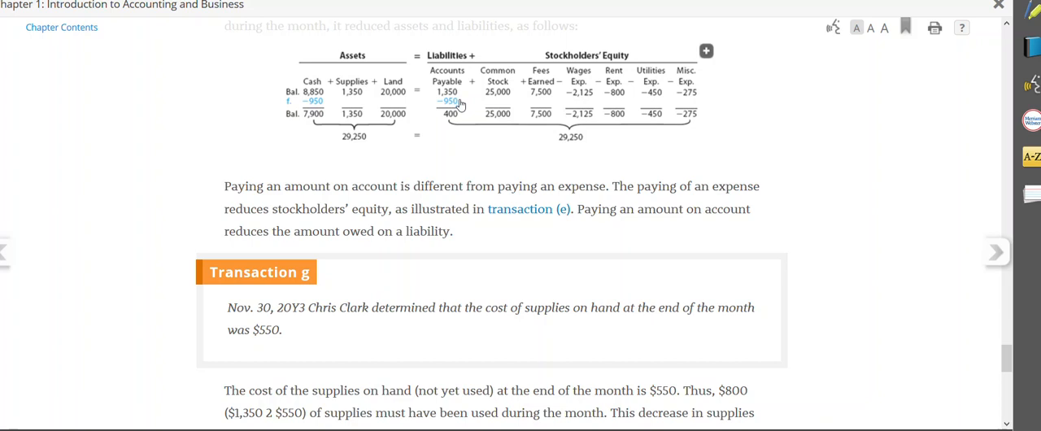
mouse_move(455, 108)
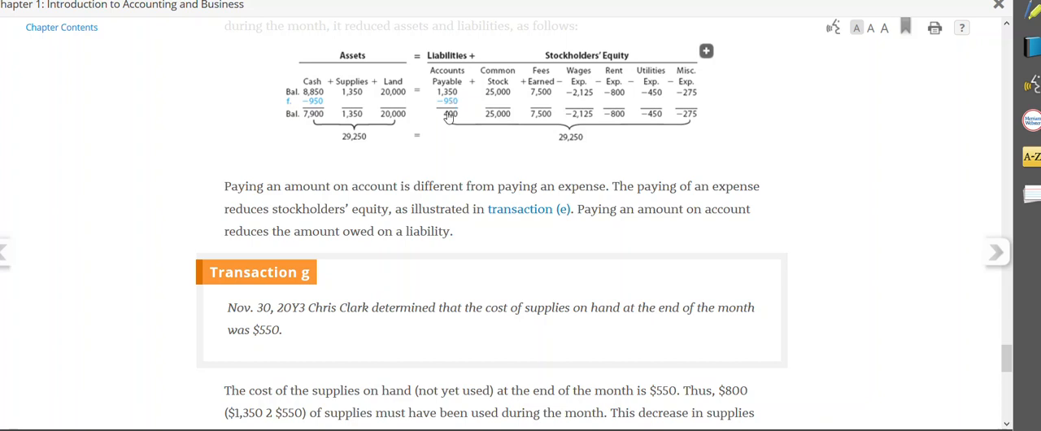
mouse_move(413, 136)
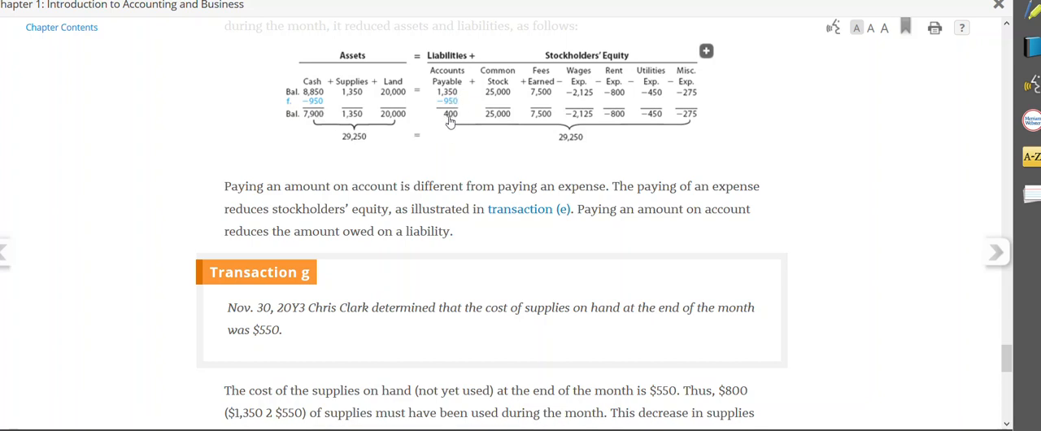
mouse_move(449, 136)
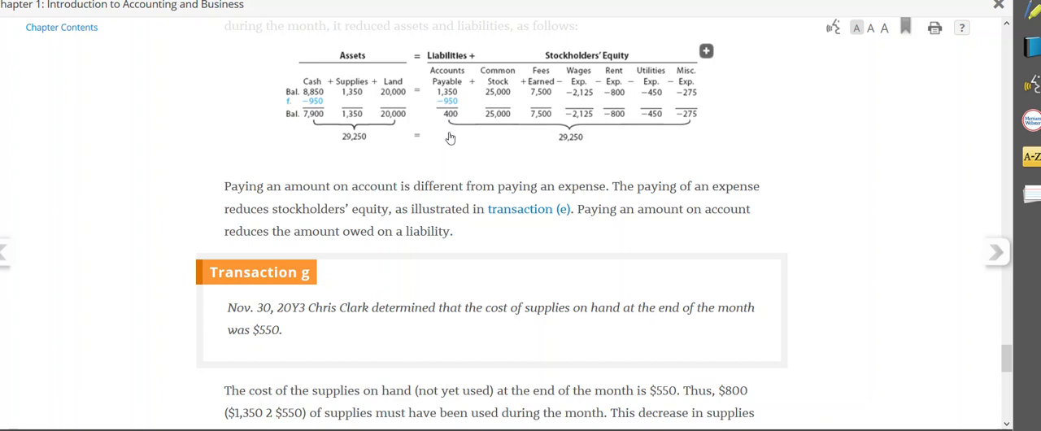
scroll(down, 3)
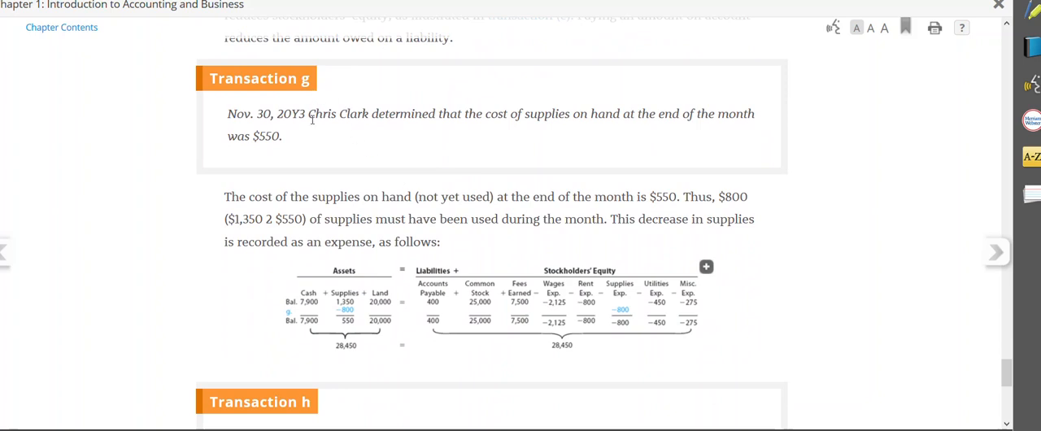
mouse_move(406, 257)
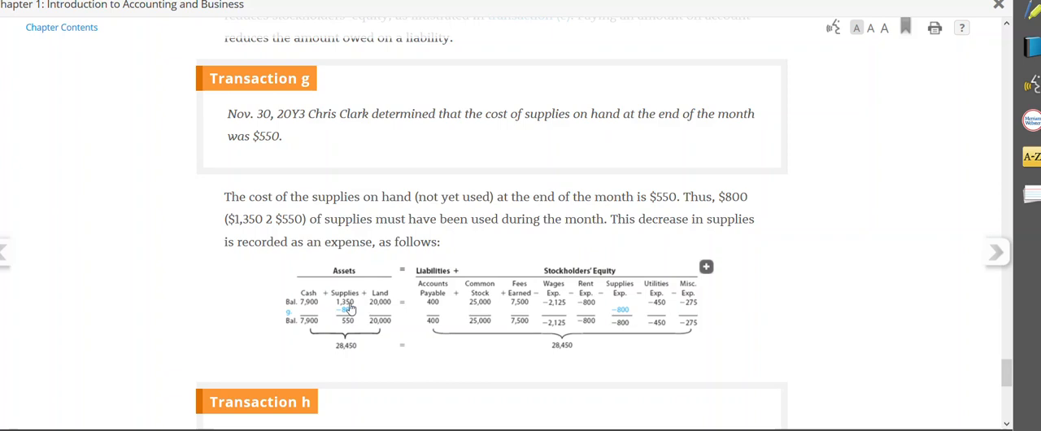
mouse_move(350, 316)
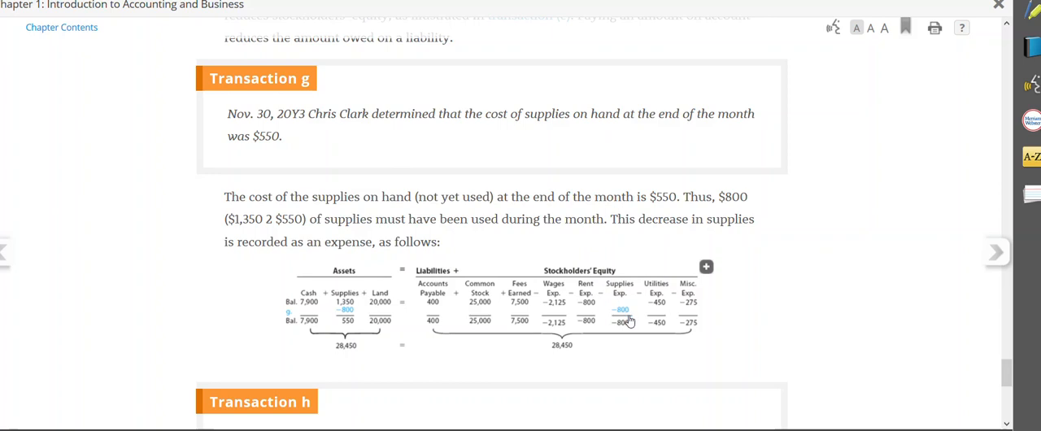
mouse_move(436, 132)
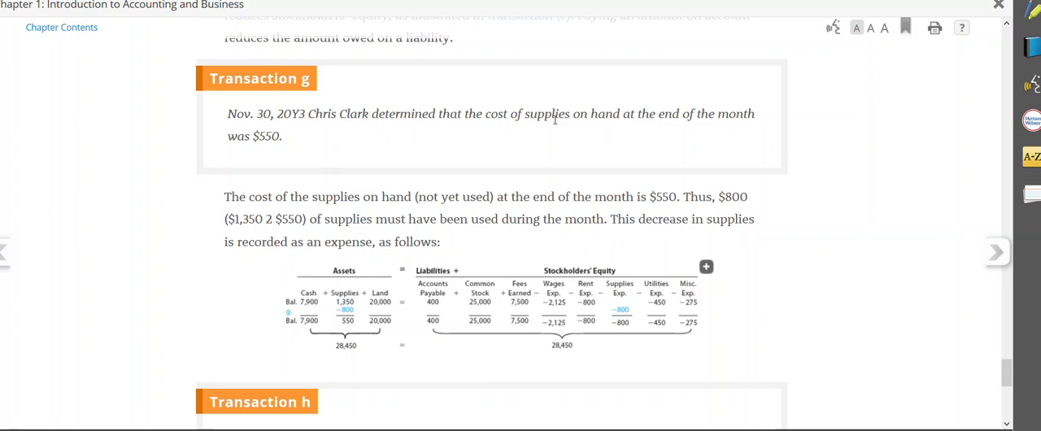
mouse_move(690, 114)
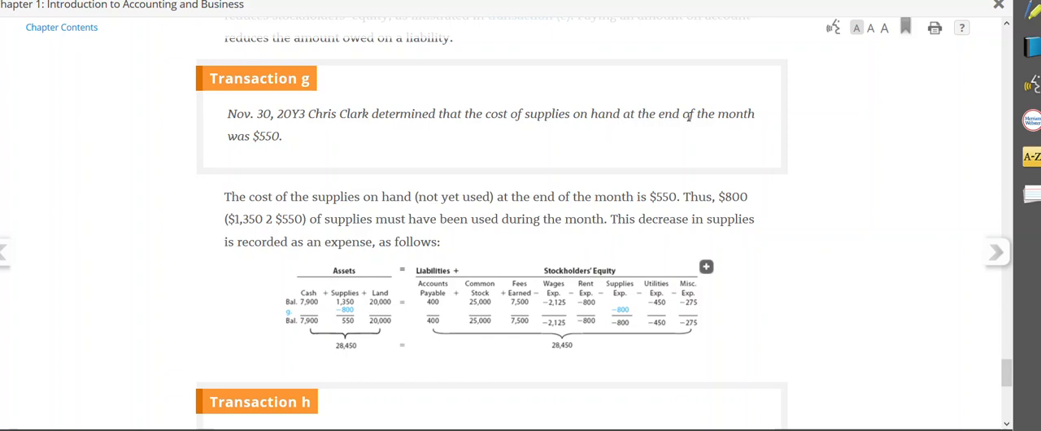
mouse_move(662, 146)
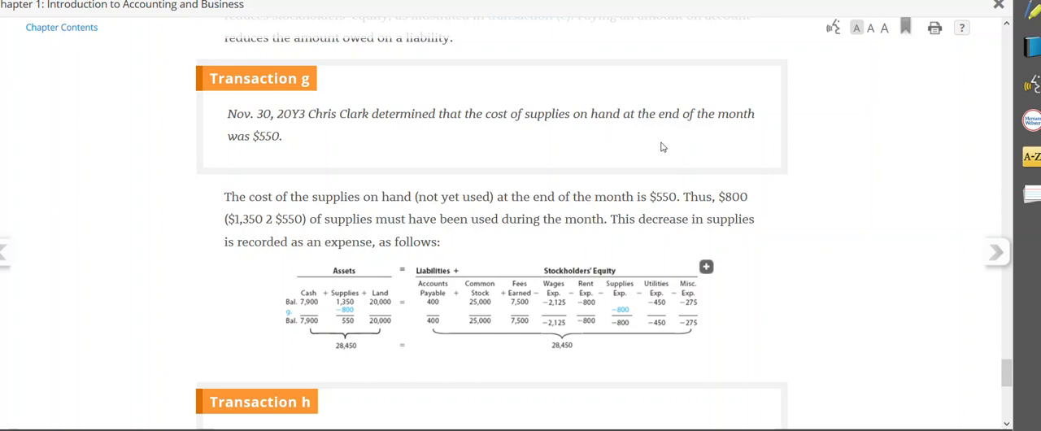
mouse_move(293, 154)
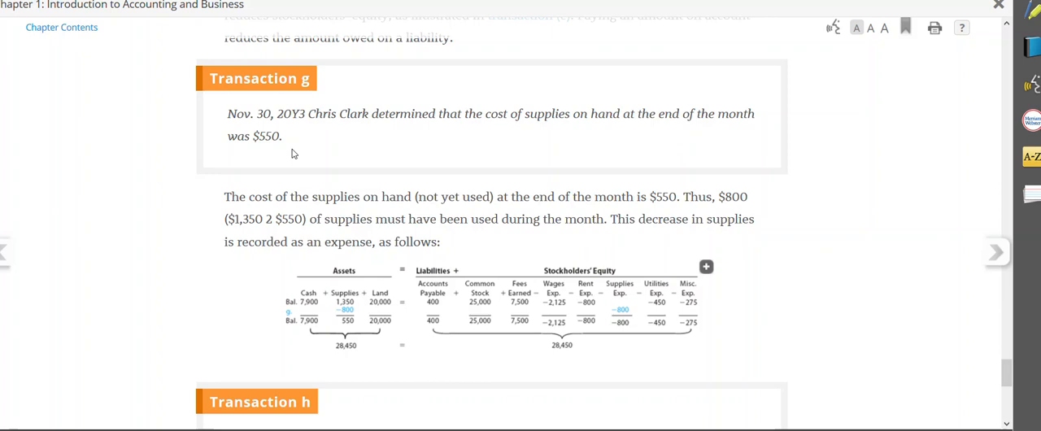
mouse_move(651, 189)
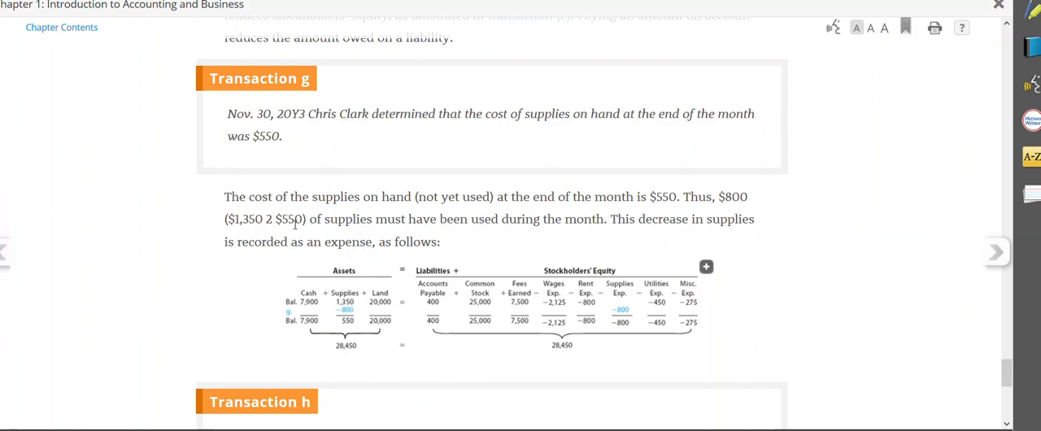
mouse_move(773, 204)
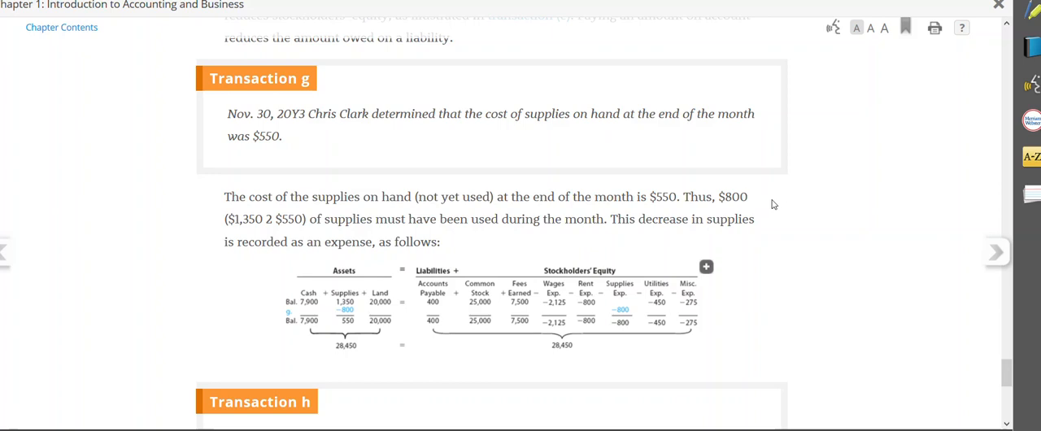
mouse_move(742, 198)
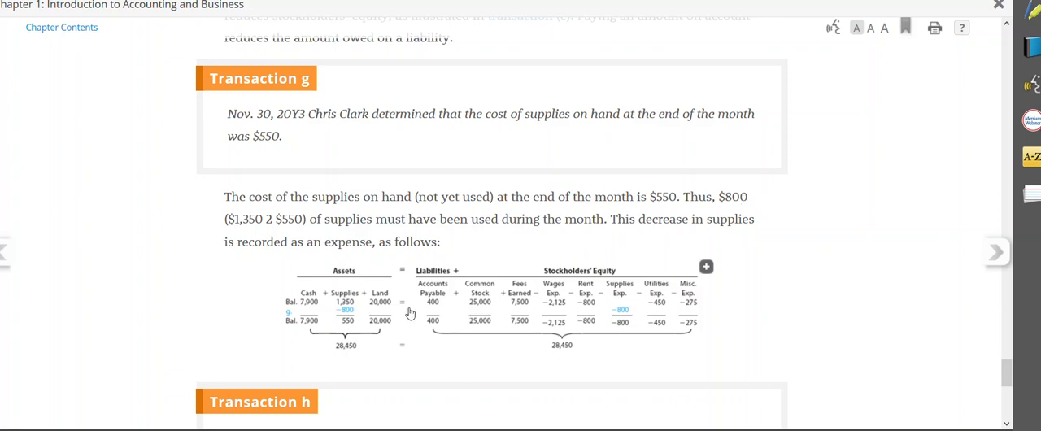
mouse_move(345, 317)
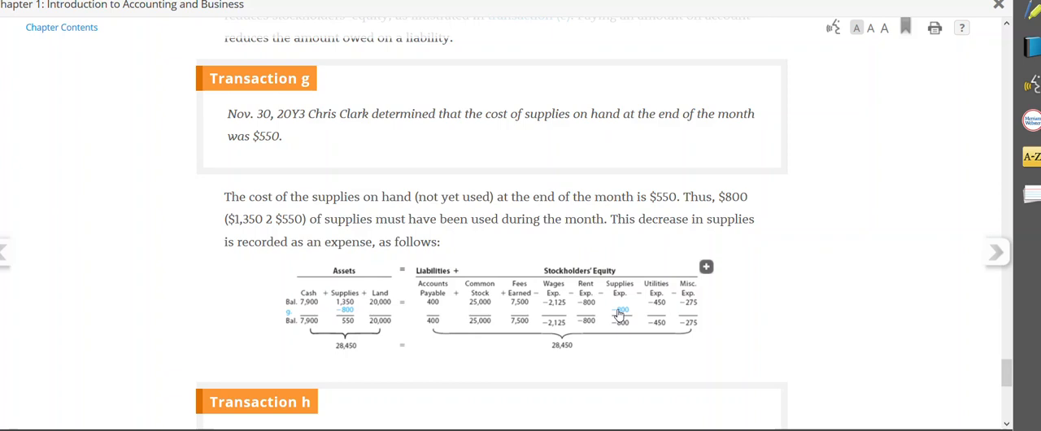
scroll(down, 3)
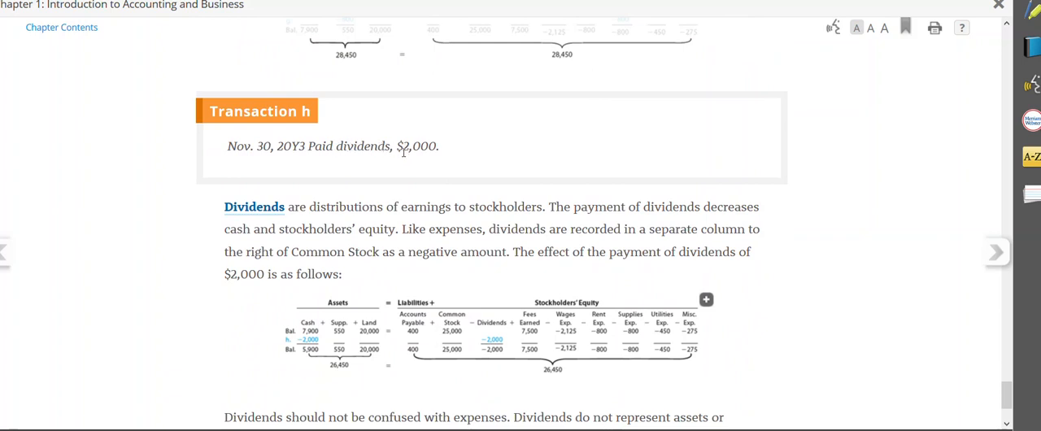
mouse_move(443, 156)
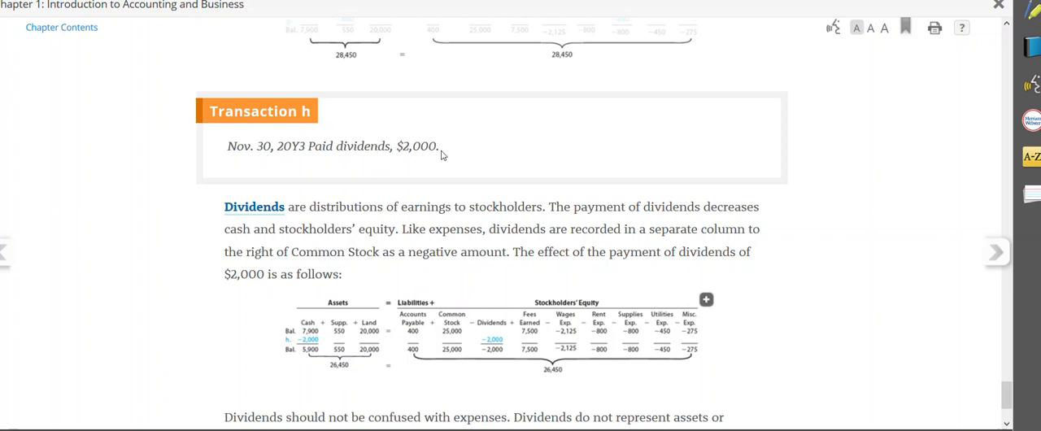
mouse_move(446, 156)
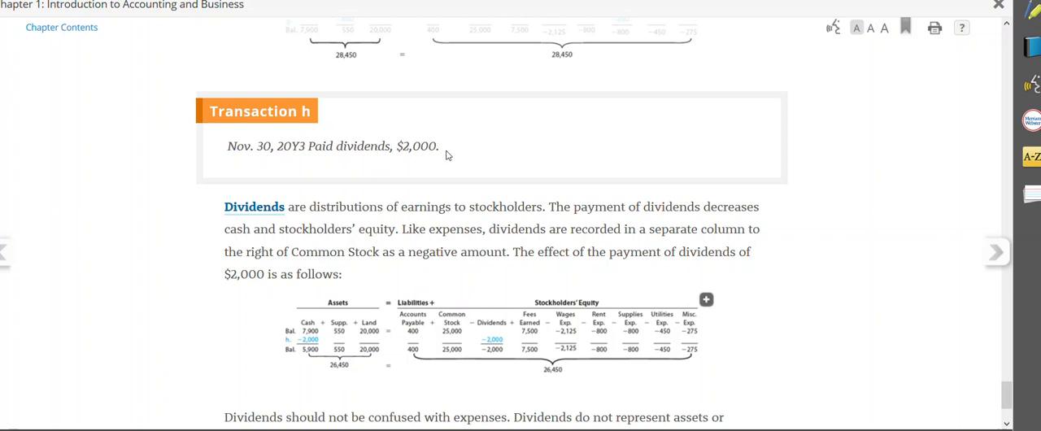
scroll(down, 3)
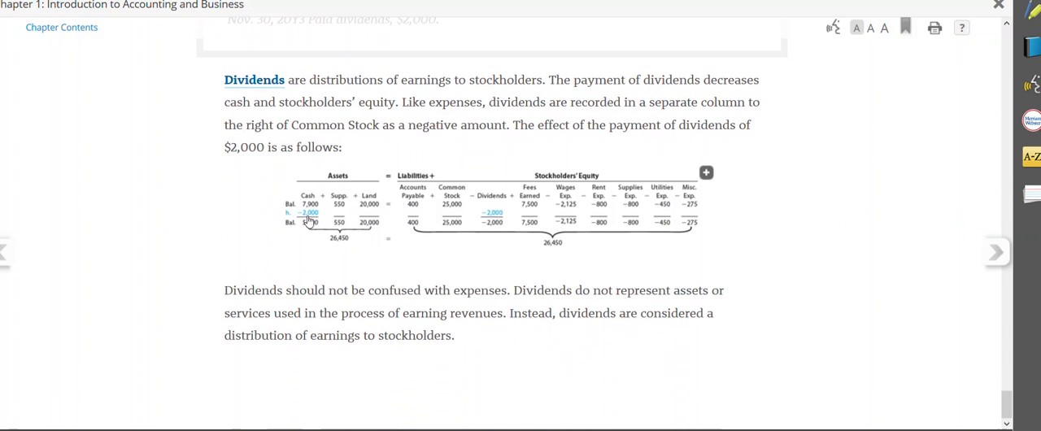
mouse_move(499, 221)
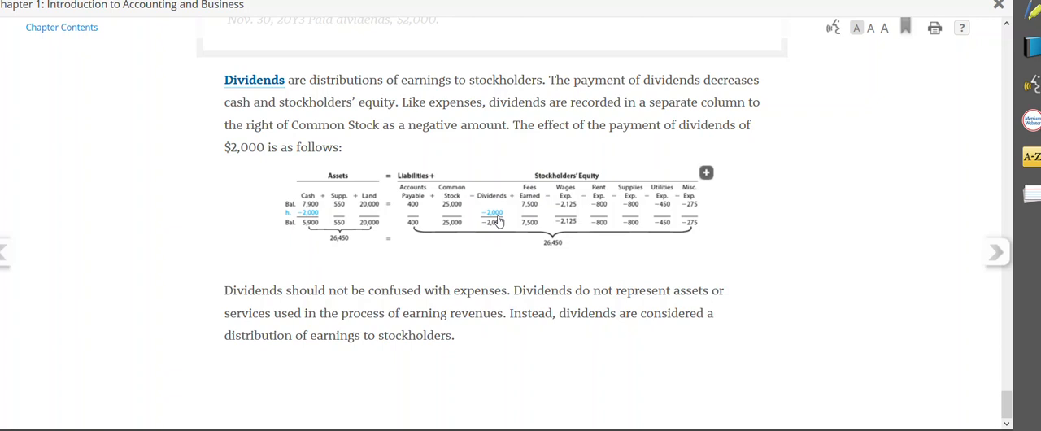
mouse_move(498, 231)
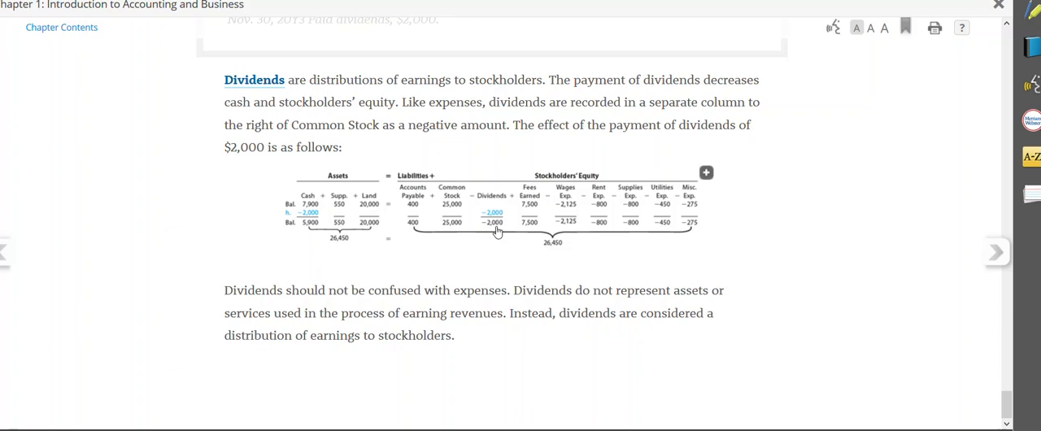
mouse_move(496, 267)
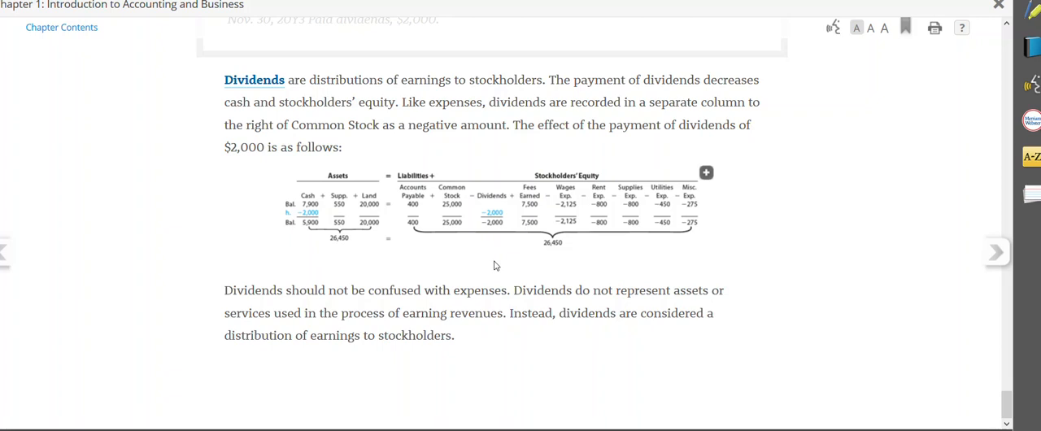
mouse_move(619, 254)
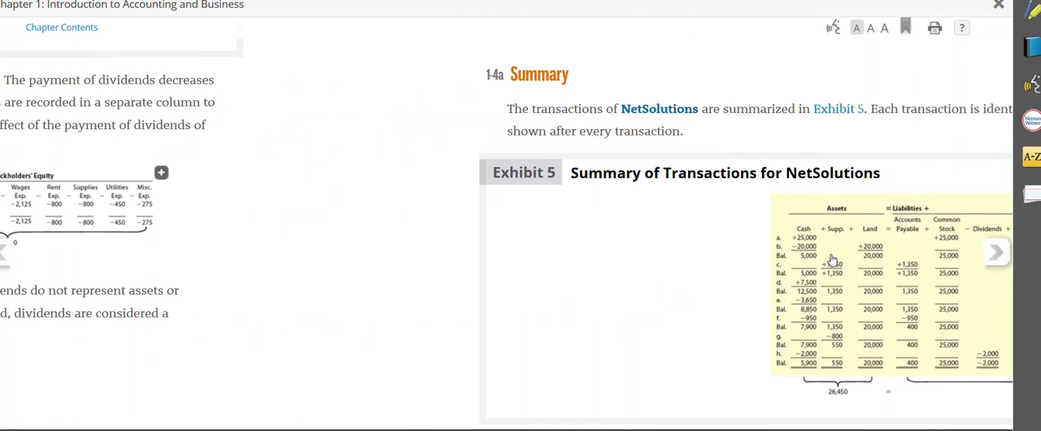
scroll(down, 3)
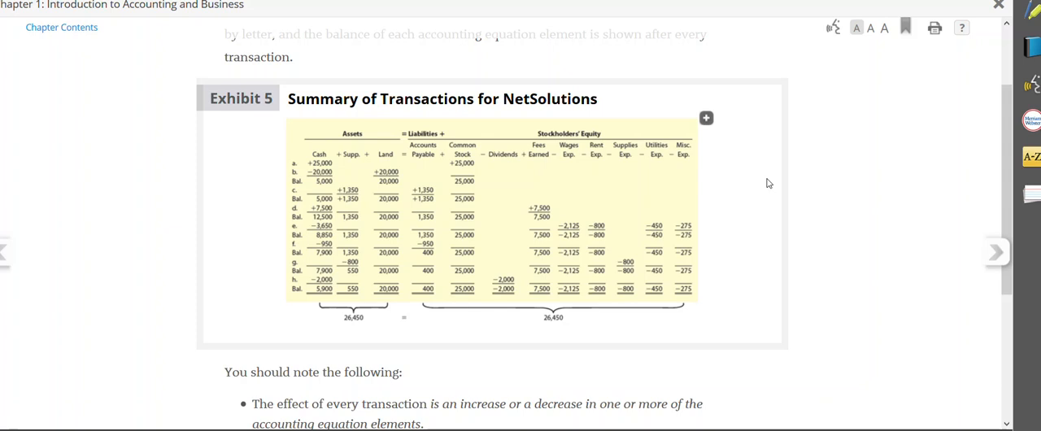
mouse_move(651, 80)
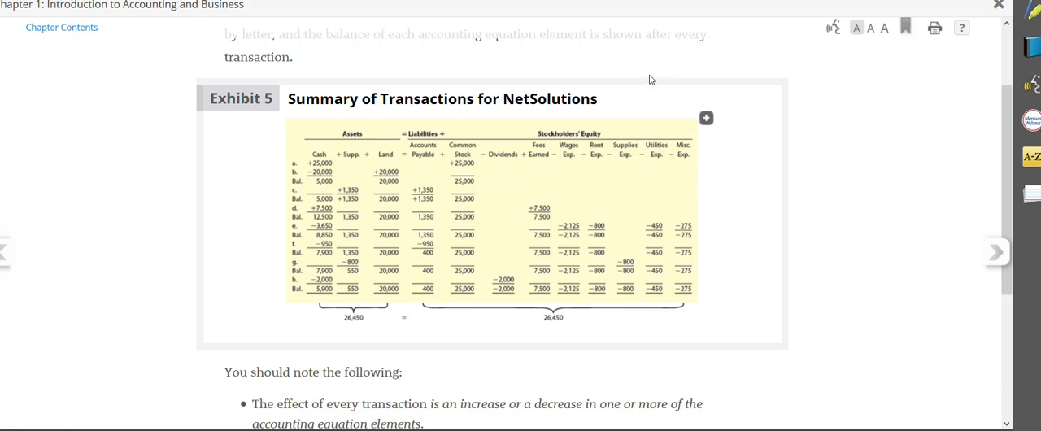
mouse_move(381, 300)
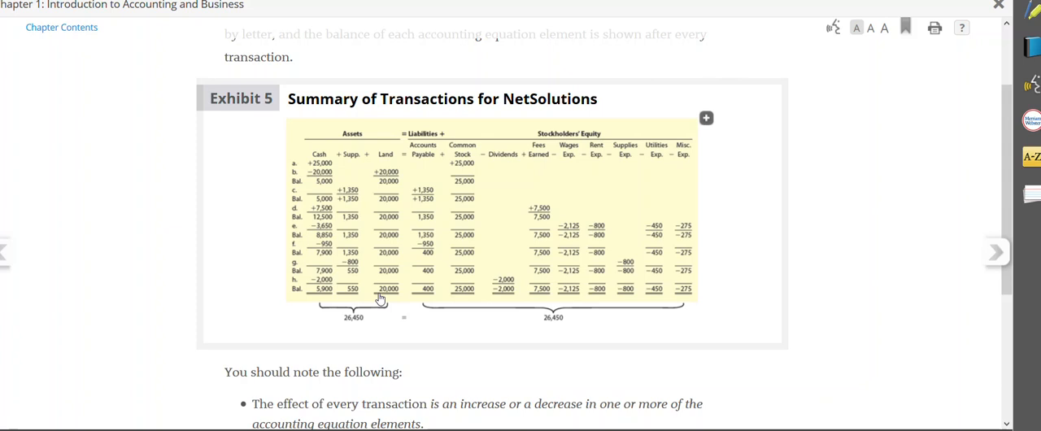
mouse_move(364, 329)
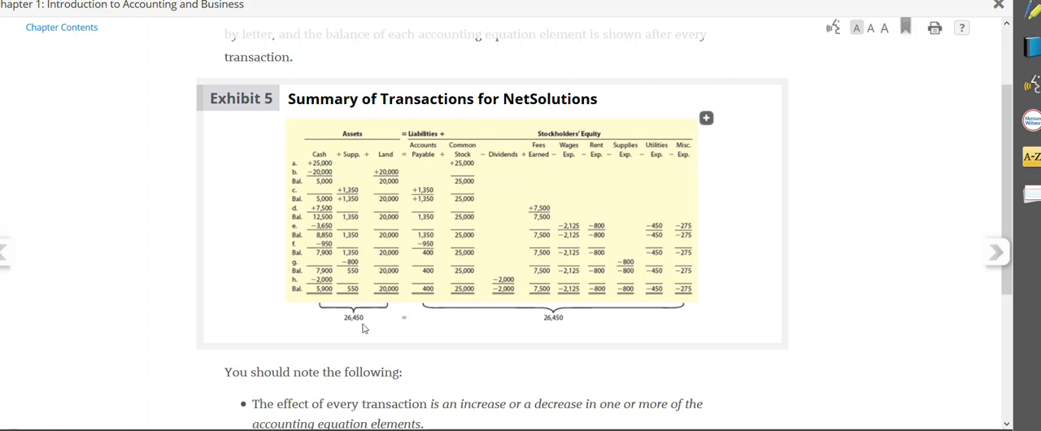
mouse_move(576, 299)
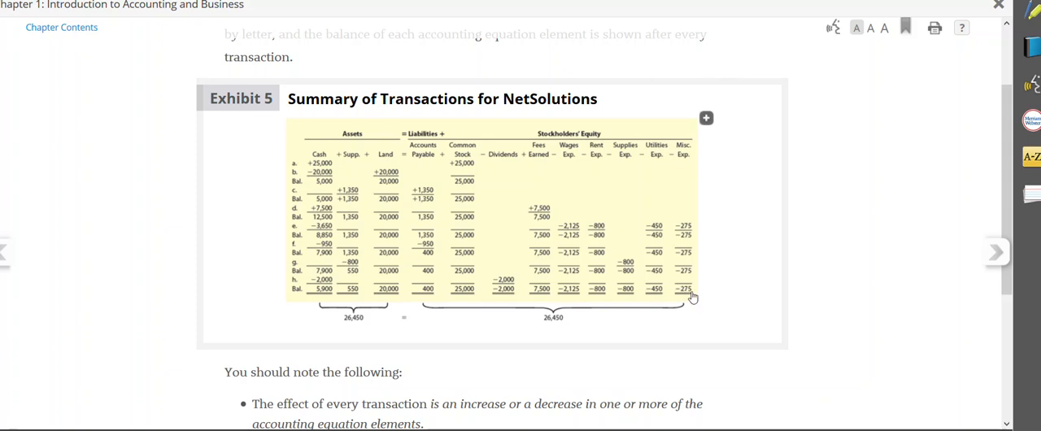
mouse_move(511, 322)
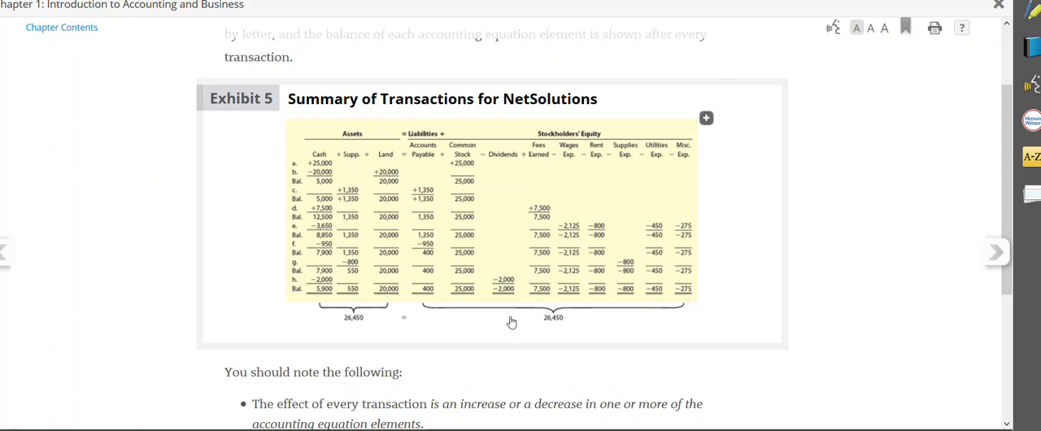
mouse_move(535, 327)
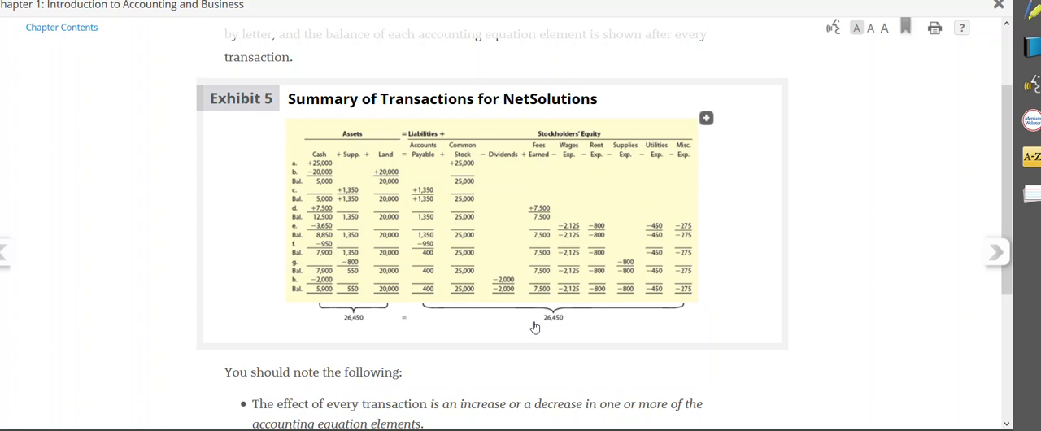
mouse_move(525, 327)
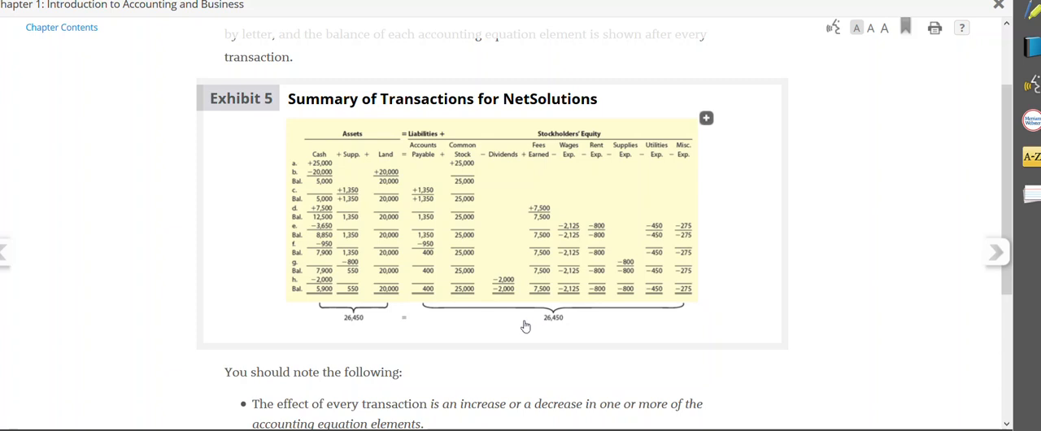